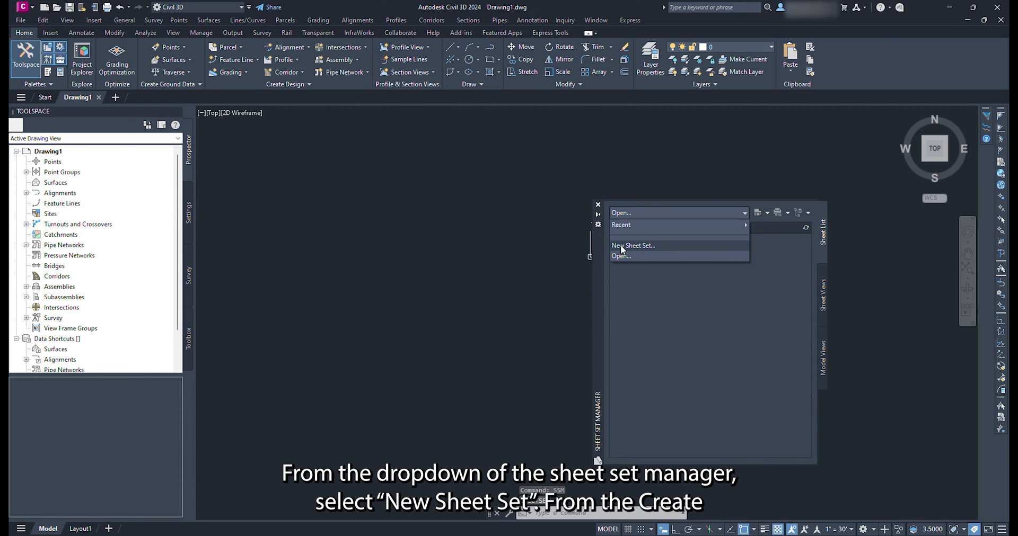
Step: Create a new sheet set named Example Sheet Set from an example sheet set
left_click(632, 246)
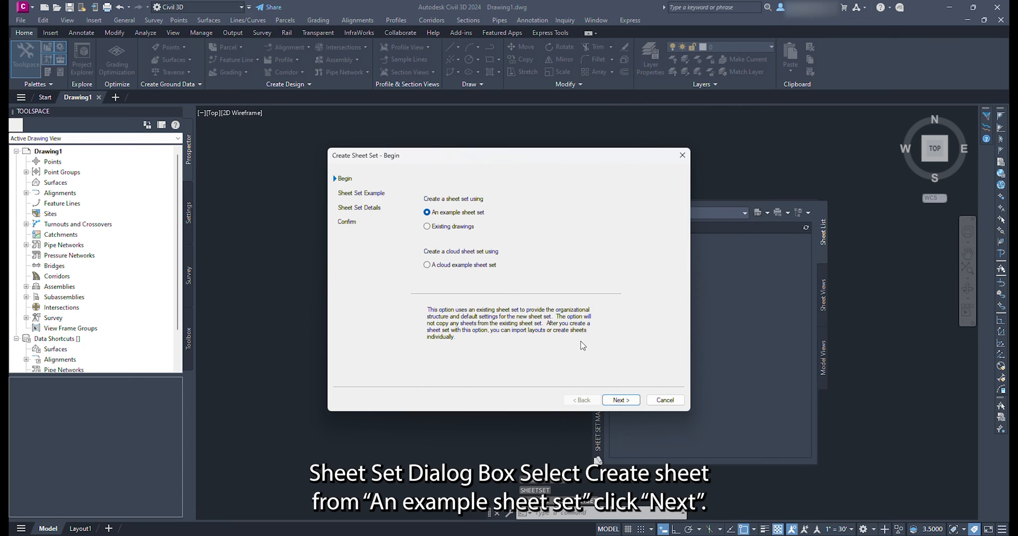
left_click(620, 400)
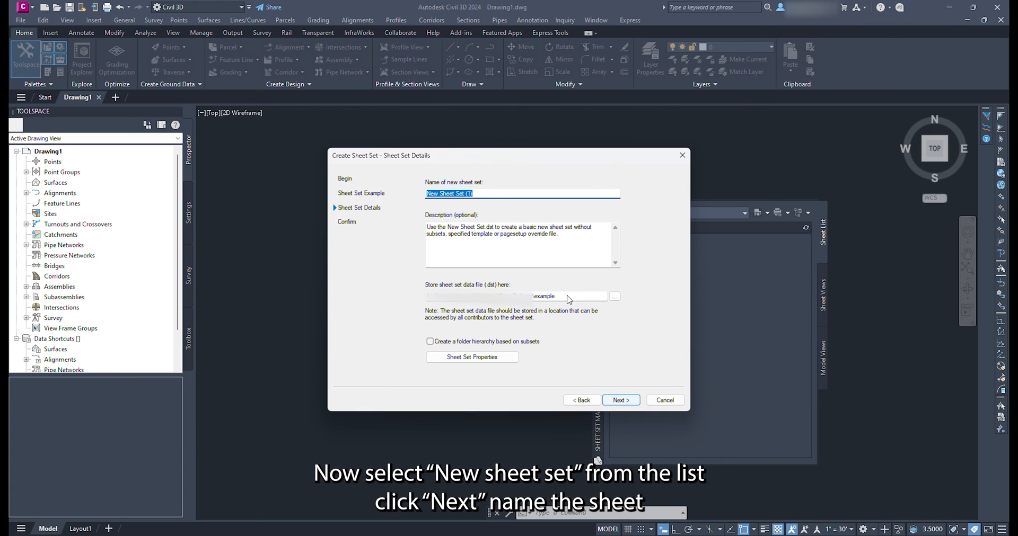
type("Example Sheet Set")
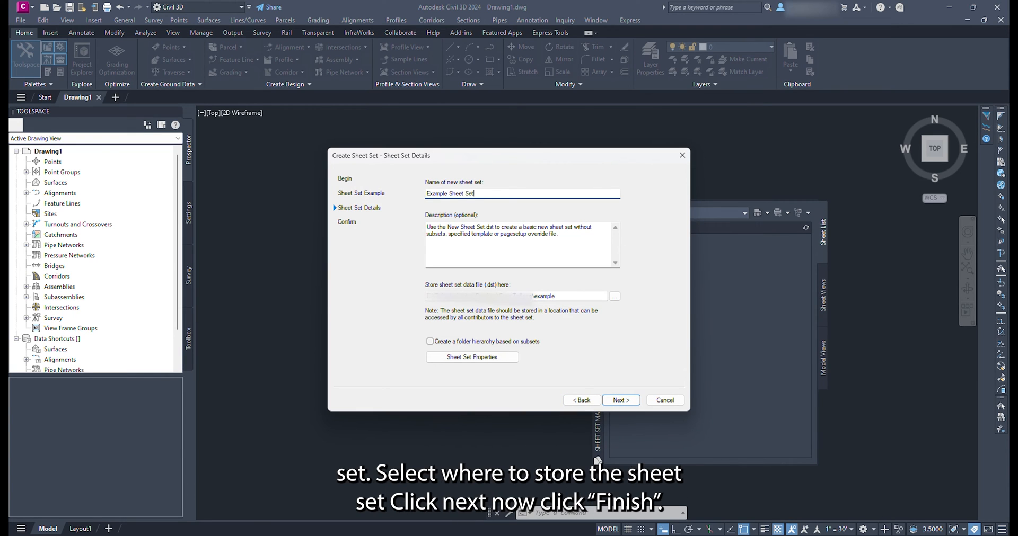
left_click(613, 296)
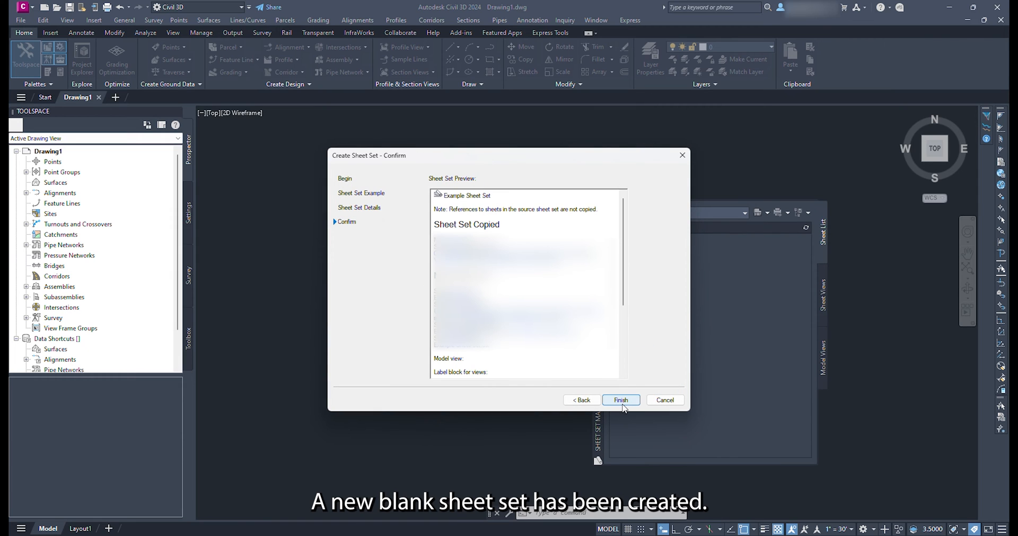
left_click(619, 400)
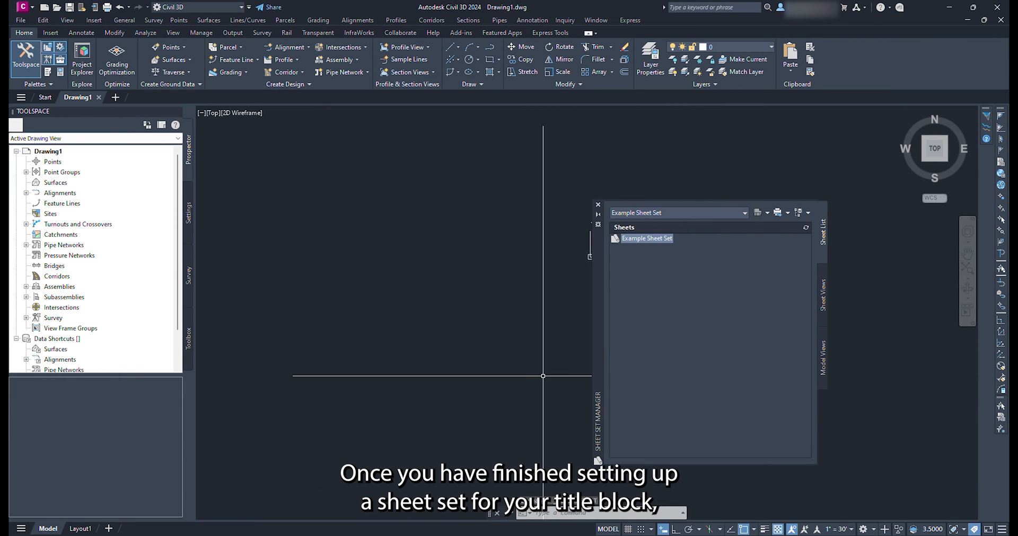
Step: Save the drawing as exampleTitleBlock.dwg and import Layout1 as a sheet into Example Sheet Set
type("save")
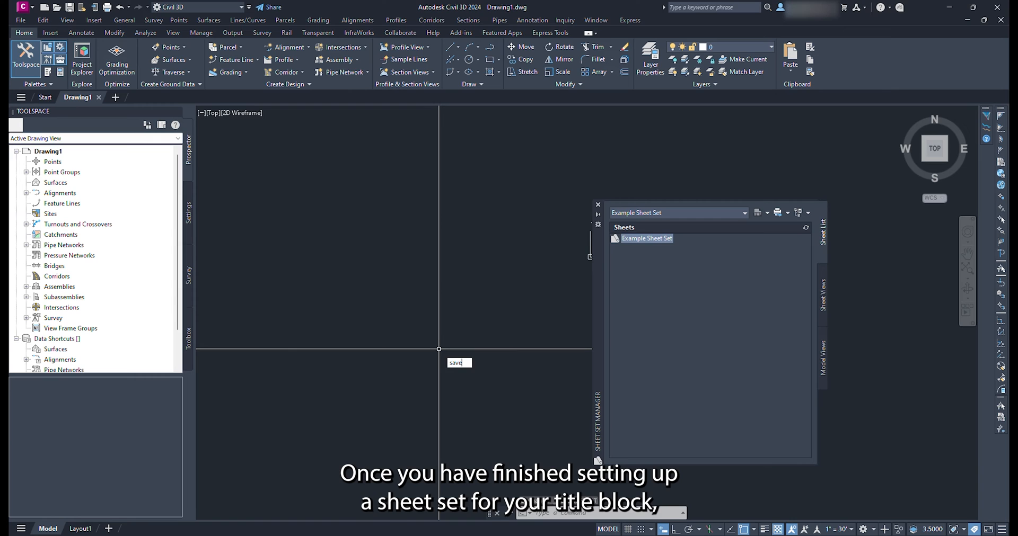
key("enter")
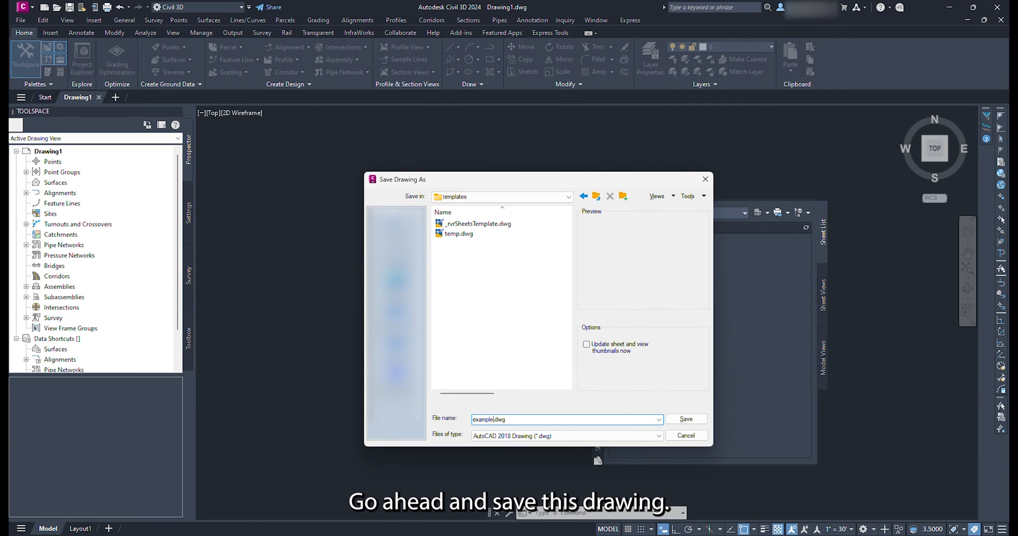
left_click(685, 419)
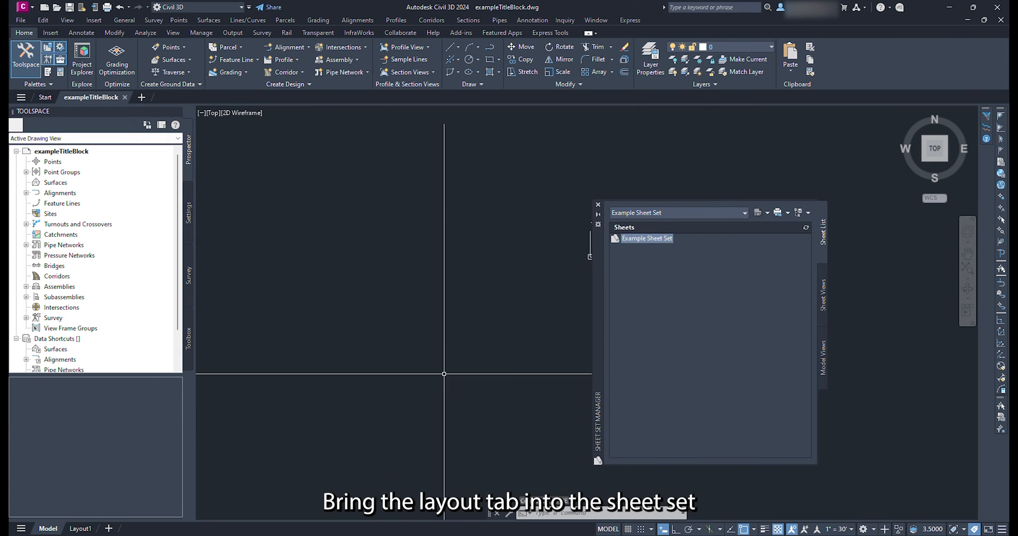
left_click(79, 529)
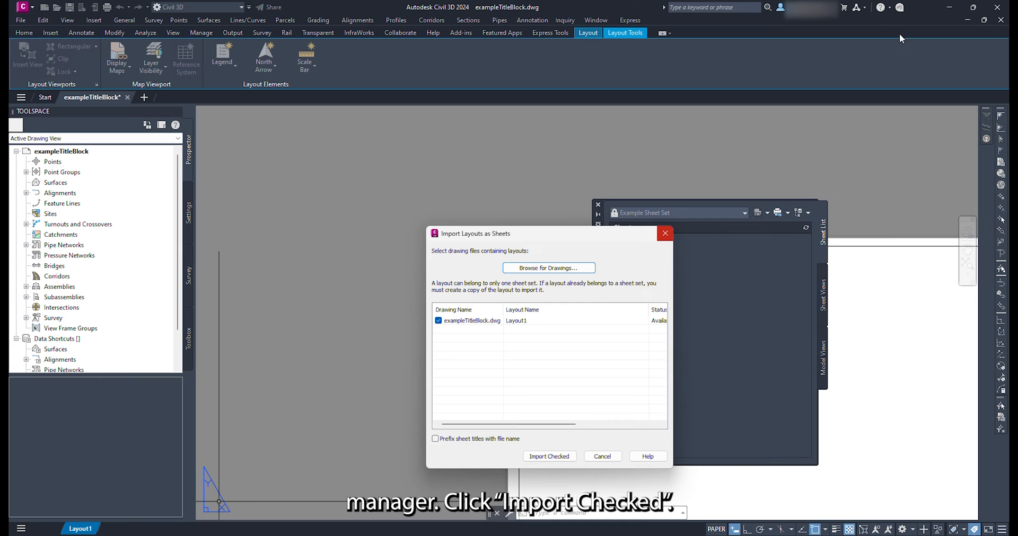
left_click(548, 456)
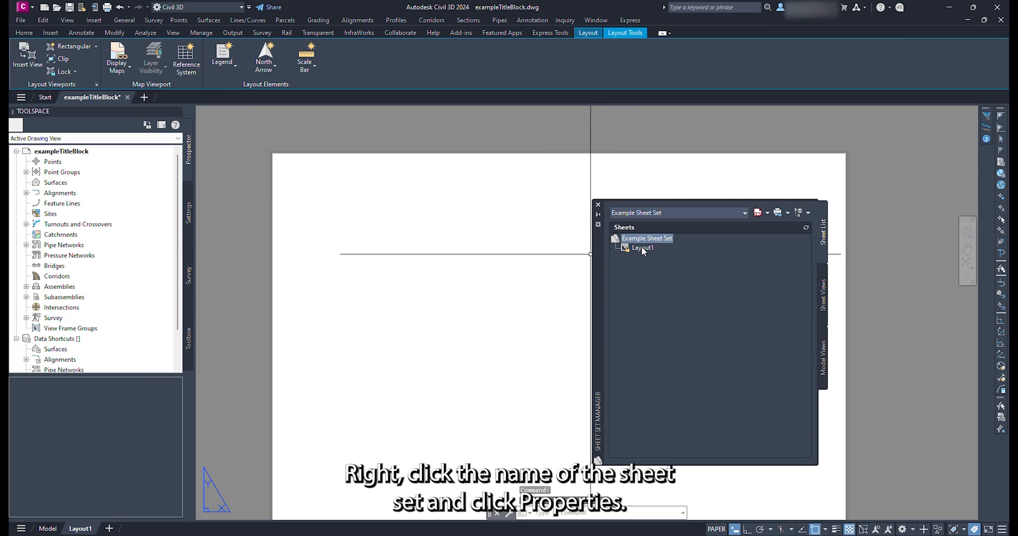
Step: Add set-wide custom properties _setLine1 and _setLine2 to Example Sheet Set
right_click(645, 239)
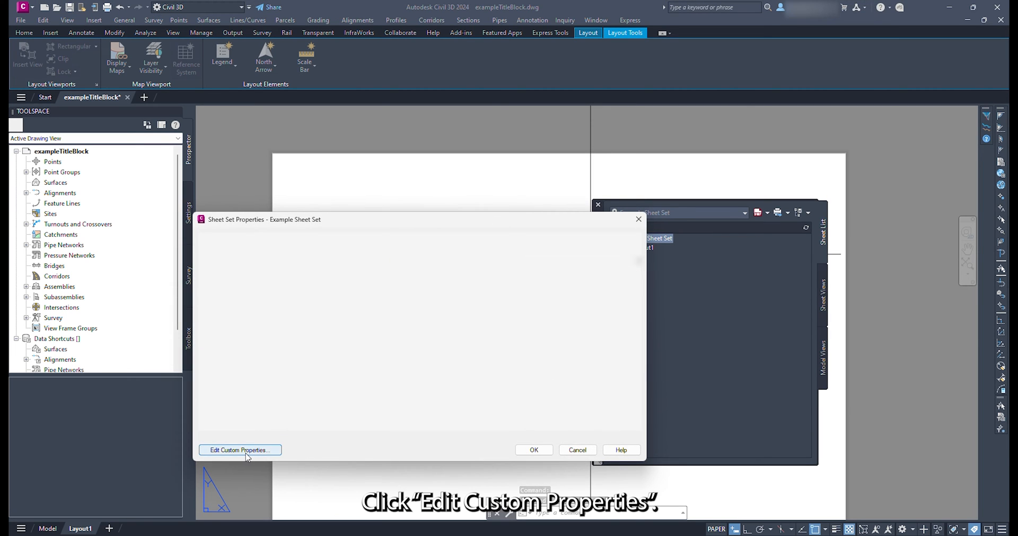
left_click(240, 450)
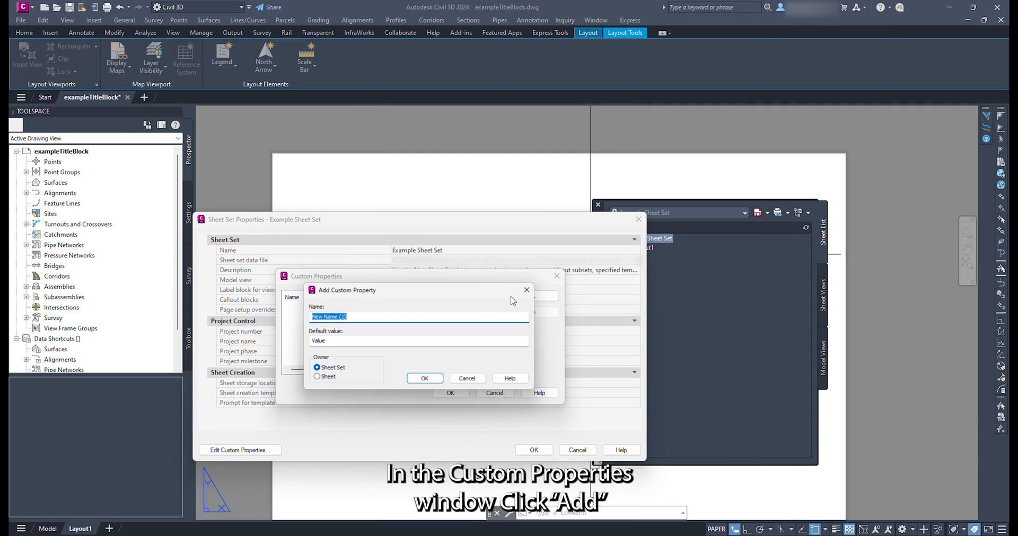
type("_setLine1")
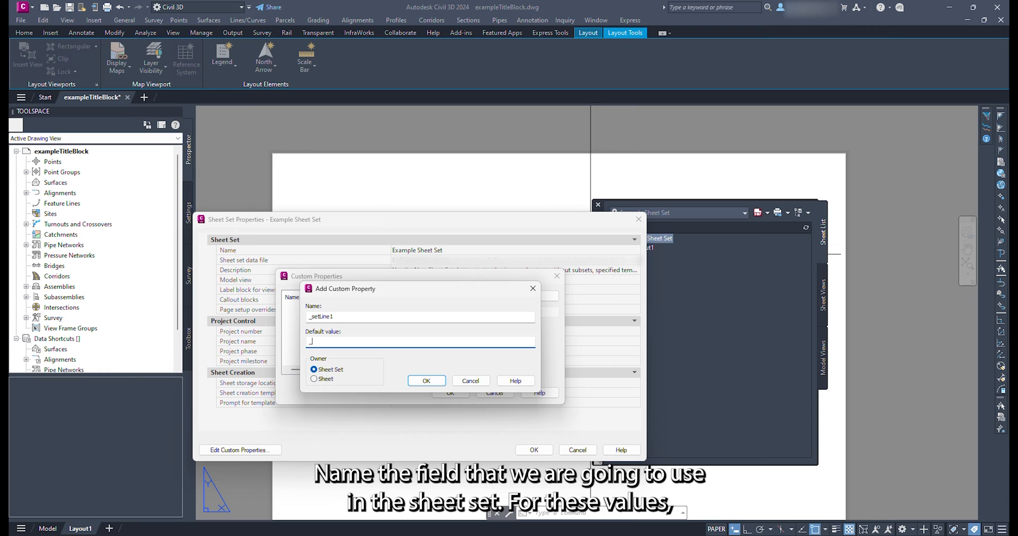
type("_setLine1")
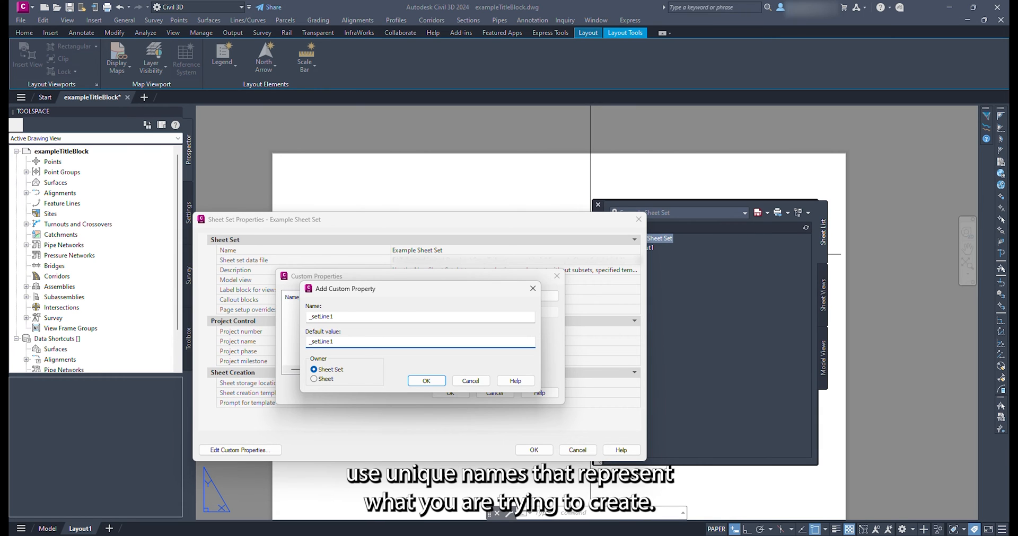
left_click(426, 382)
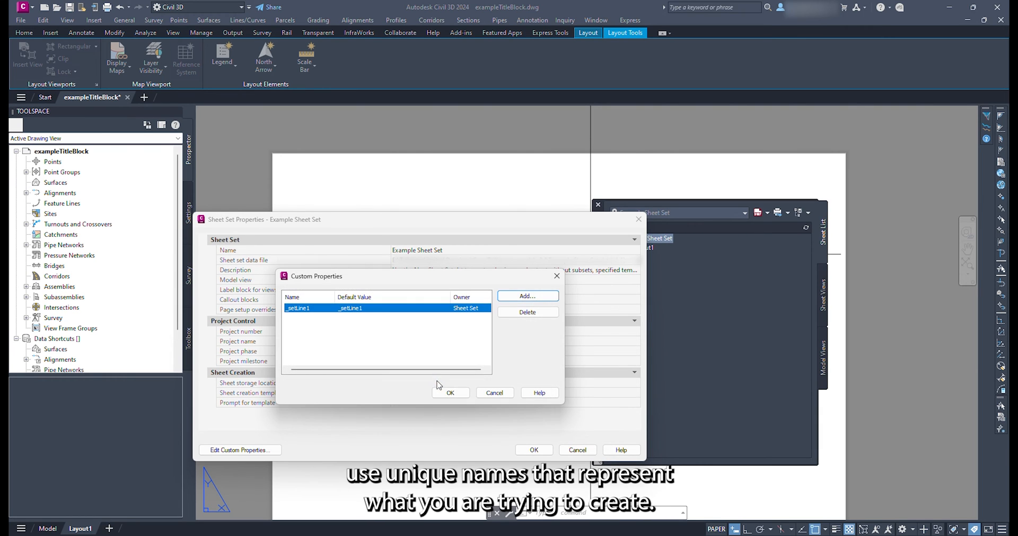
left_click(527, 296)
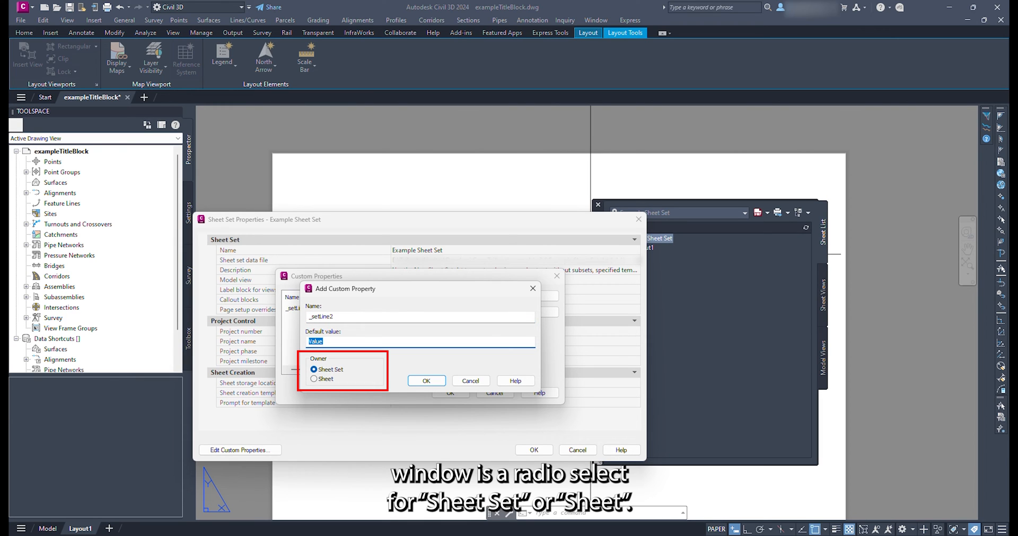
type("_setLine2")
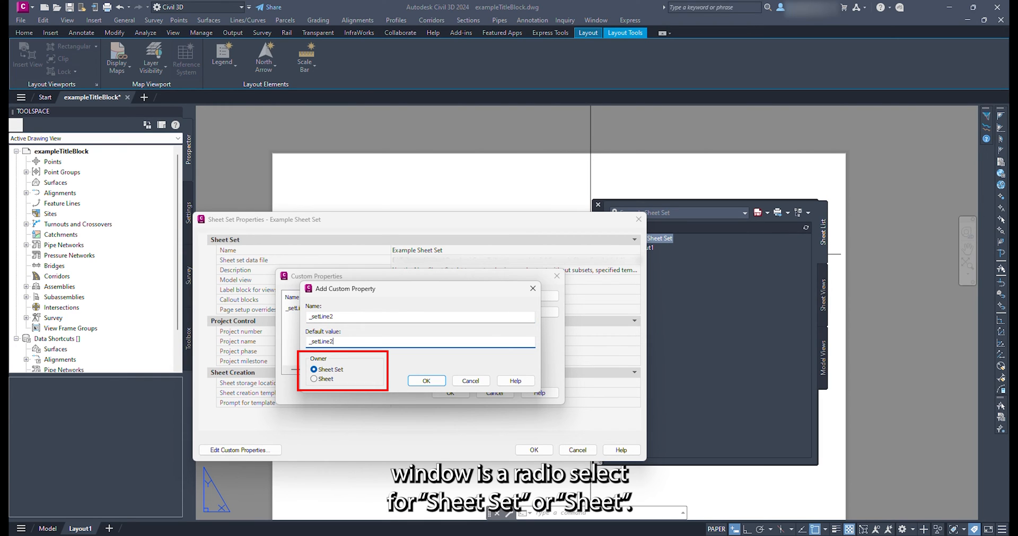
left_click(426, 381)
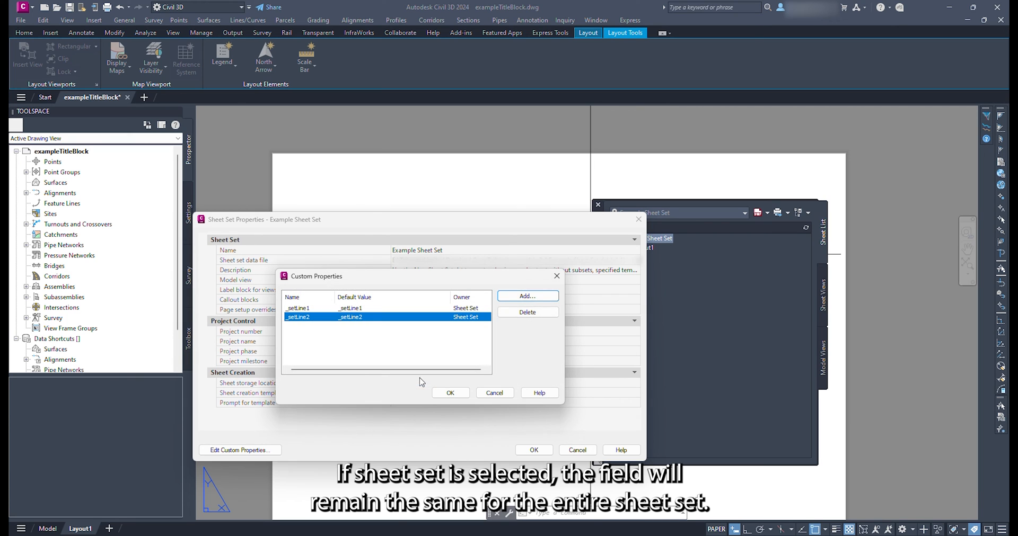
Step: Add per-sheet custom properties _sheetLine1 and _sheetLine2 and accept the sheet set properties
left_click(527, 295)
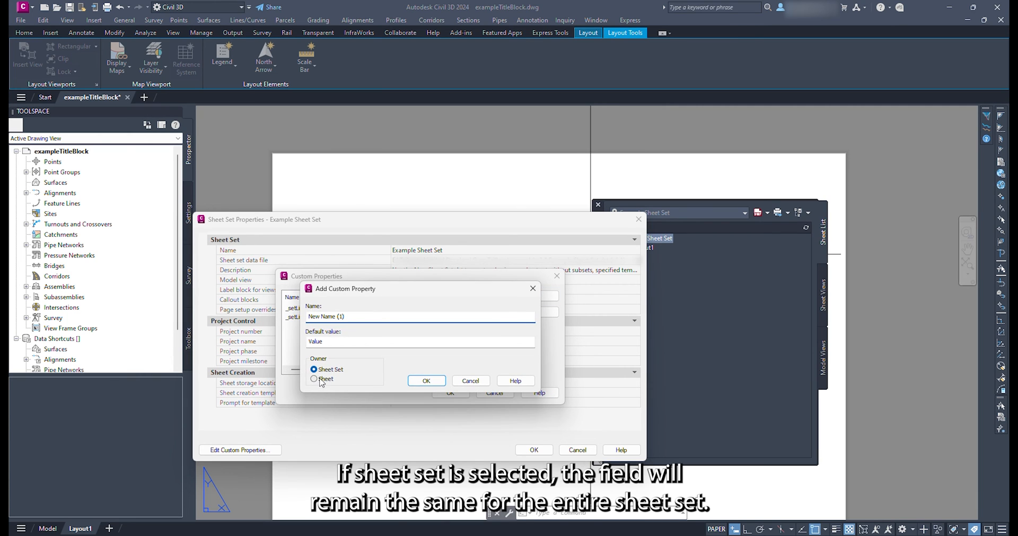
left_click(314, 380)
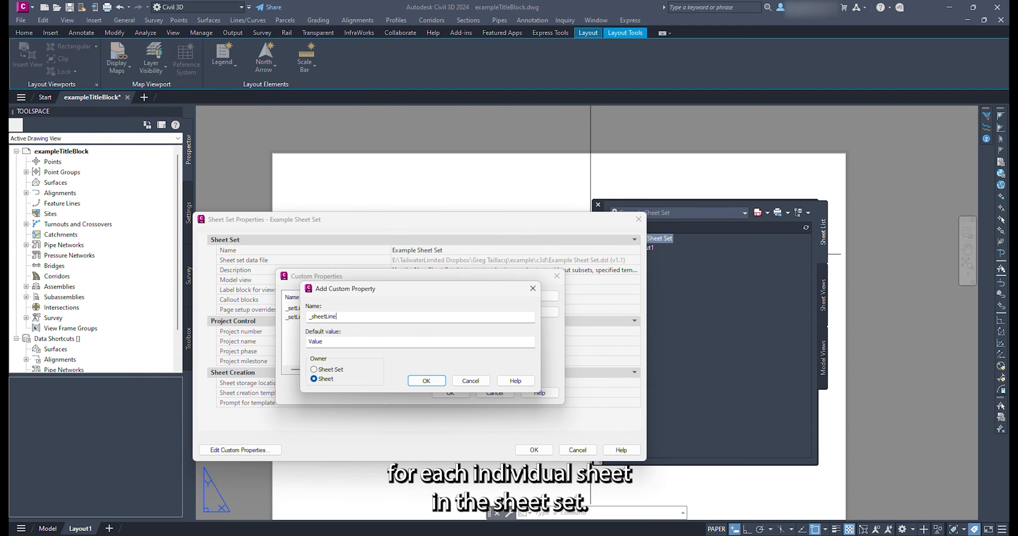
type("_sheetLine")
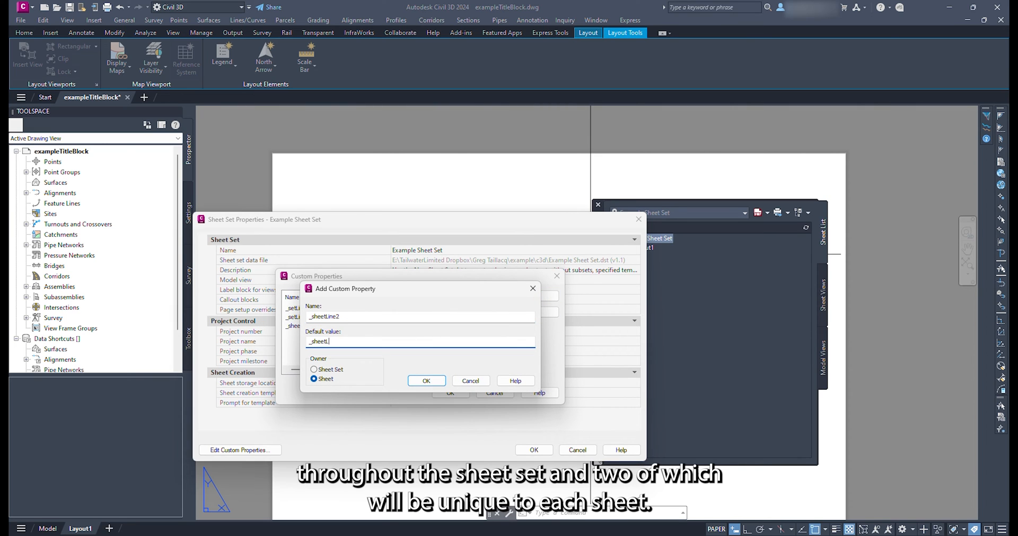
left_click(427, 381)
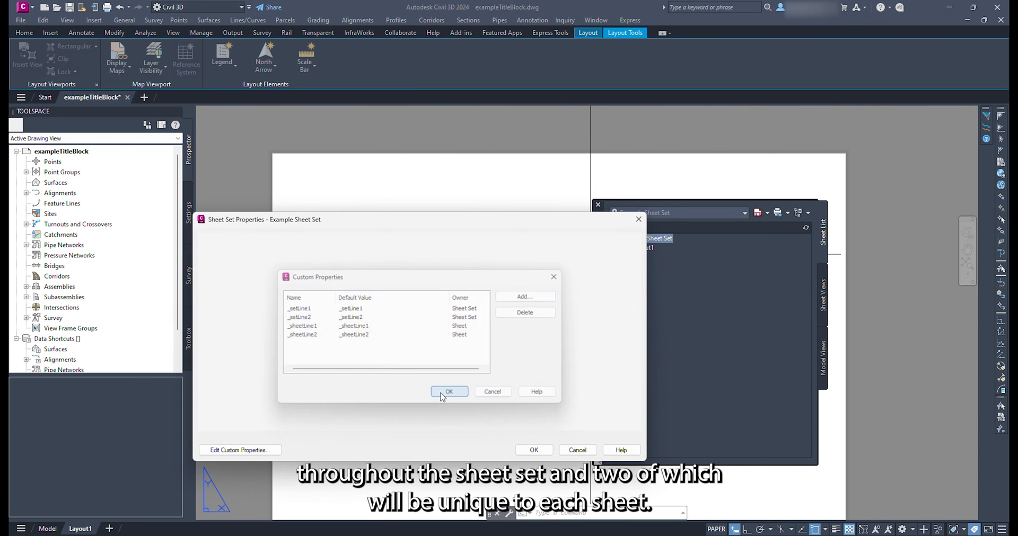
left_click(450, 392)
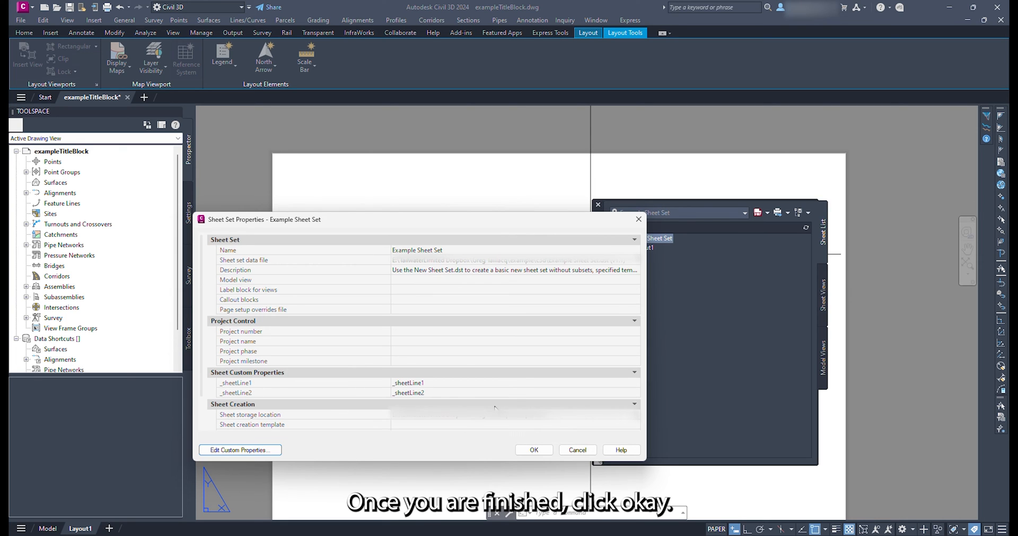
left_click(533, 451)
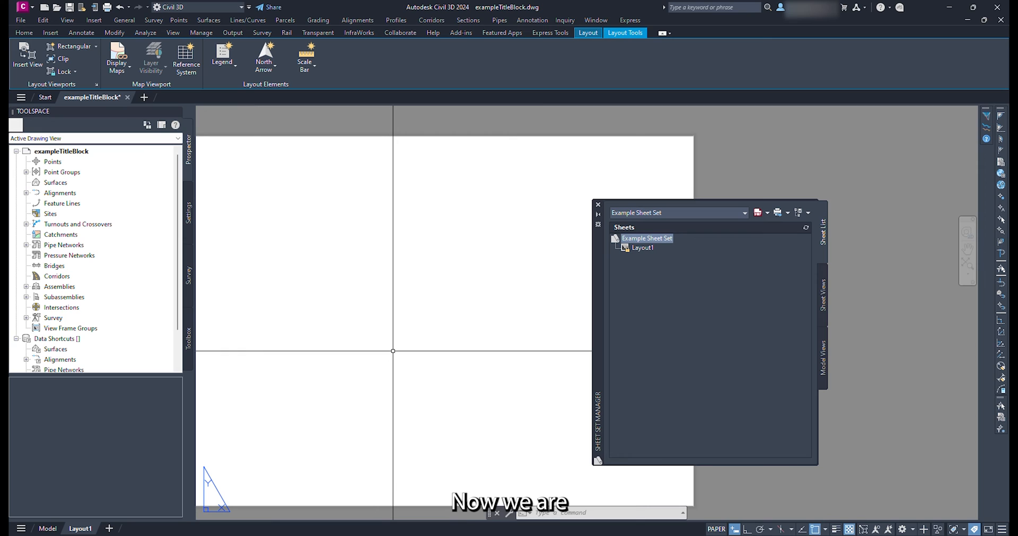
Step: Define attribute _setLine1 via ATTDEF with a current sheet set custom field as its default
type("attdef")
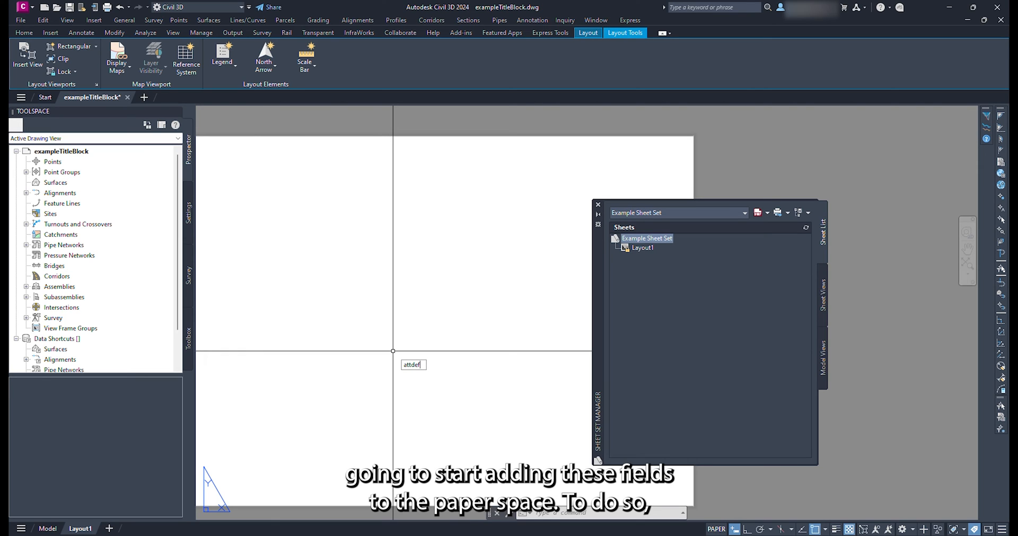
type("ATTDEF")
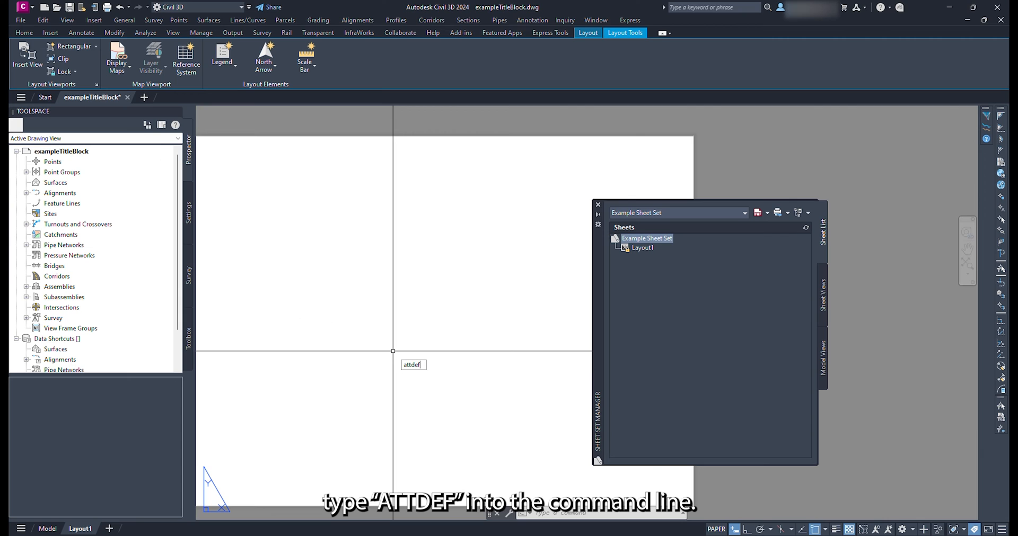
key("Return")
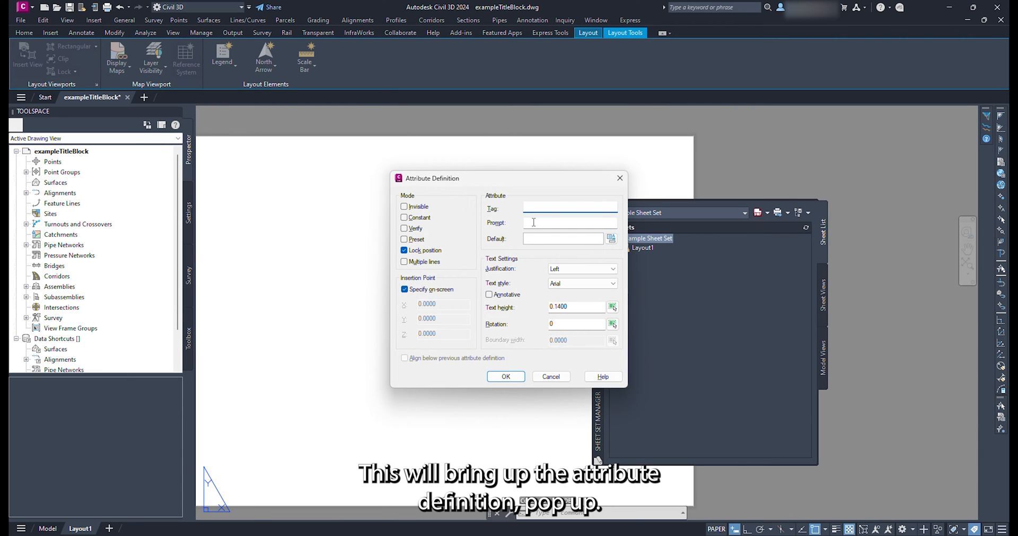
type("_setLine1")
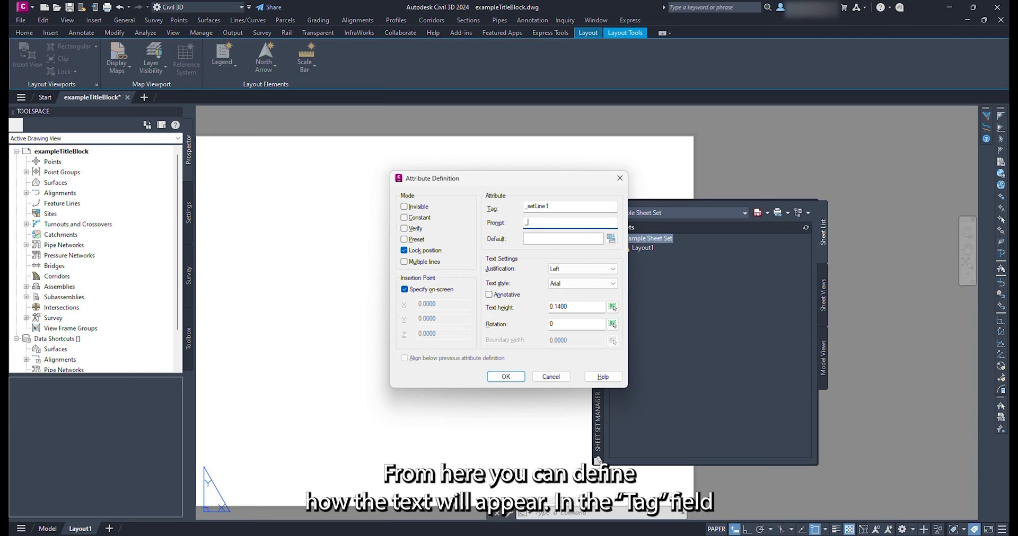
type("_setLine1")
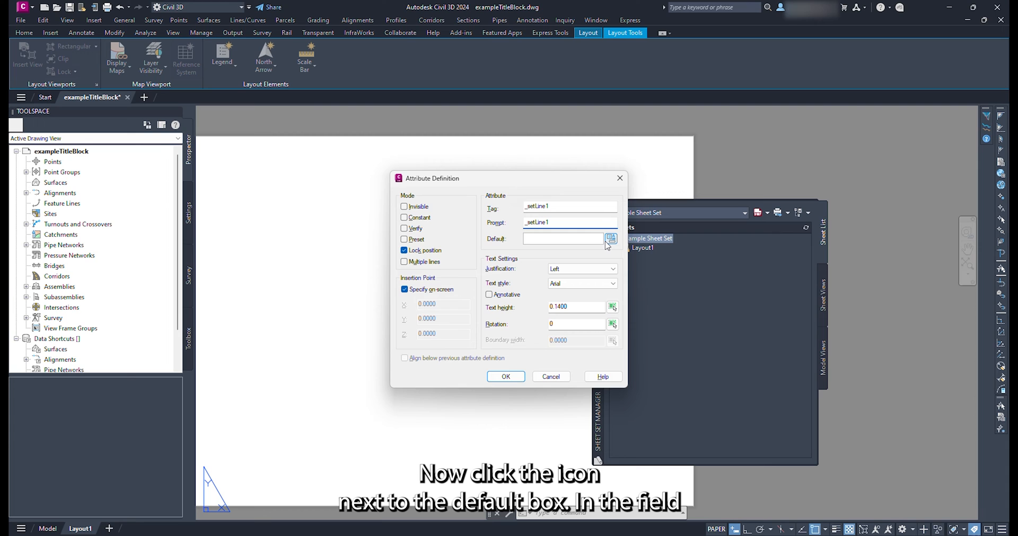
left_click(610, 238)
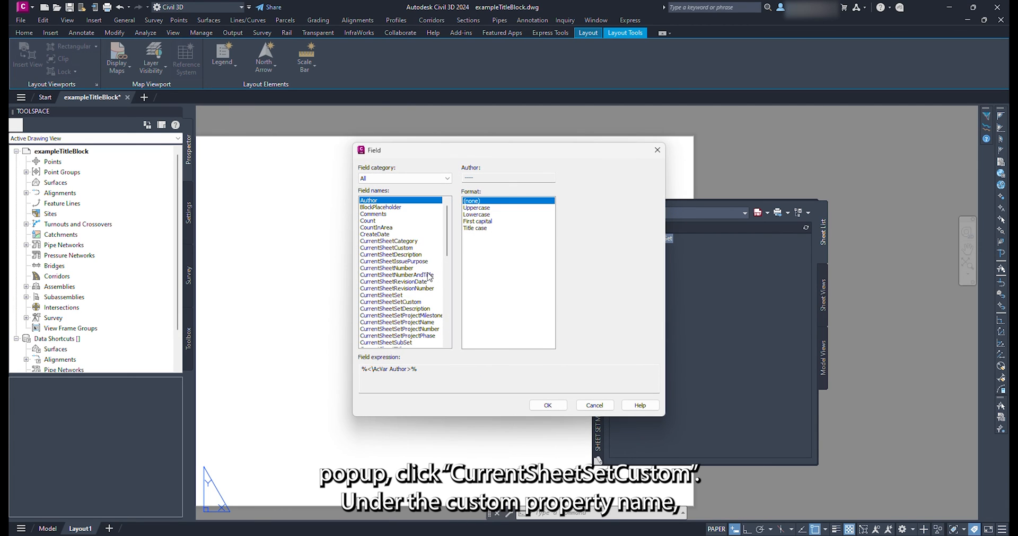
left_click(390, 302)
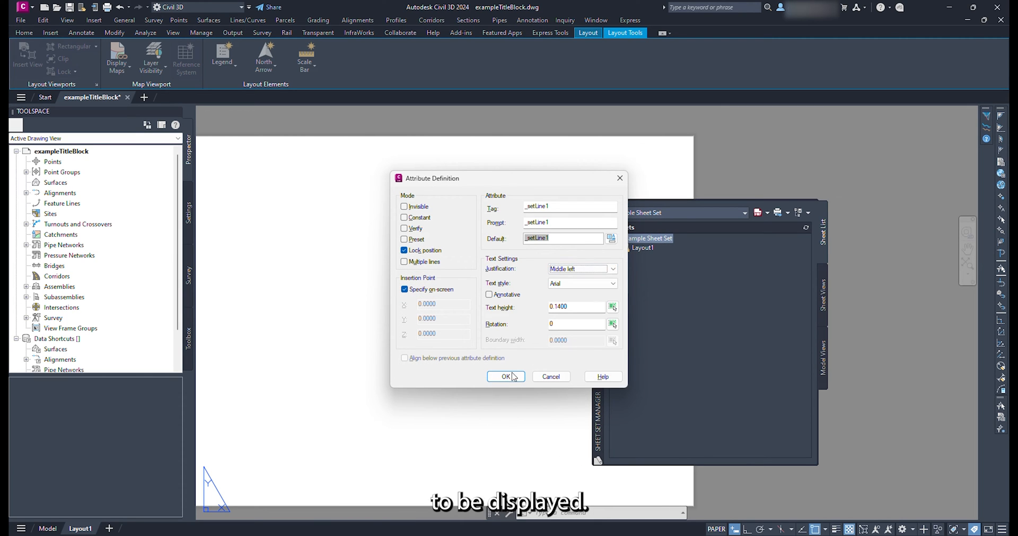
left_click(504, 377)
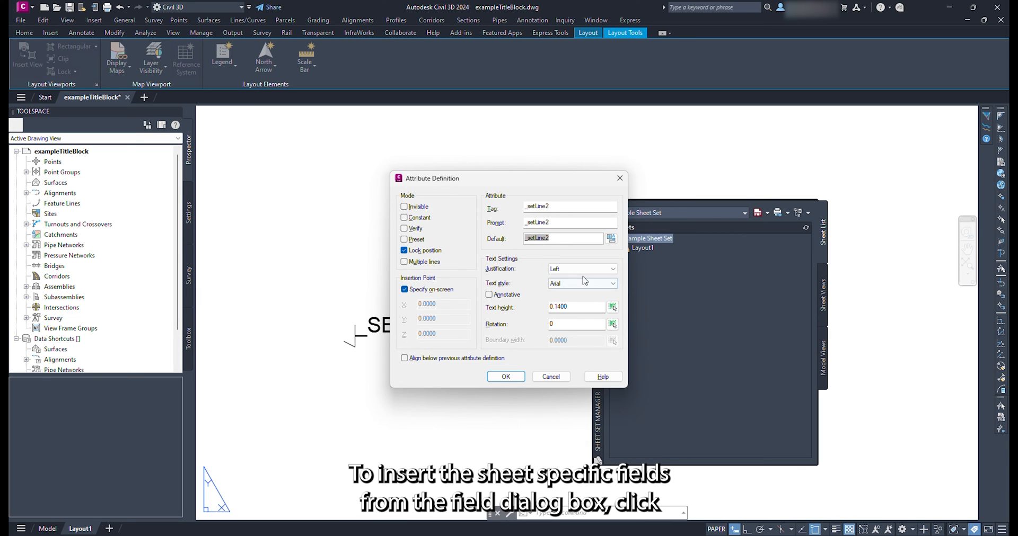
Step: Define attributes _setLine2, _sheetLine1 and _sheetLine2 tied to their custom property fields
left_click(505, 376)
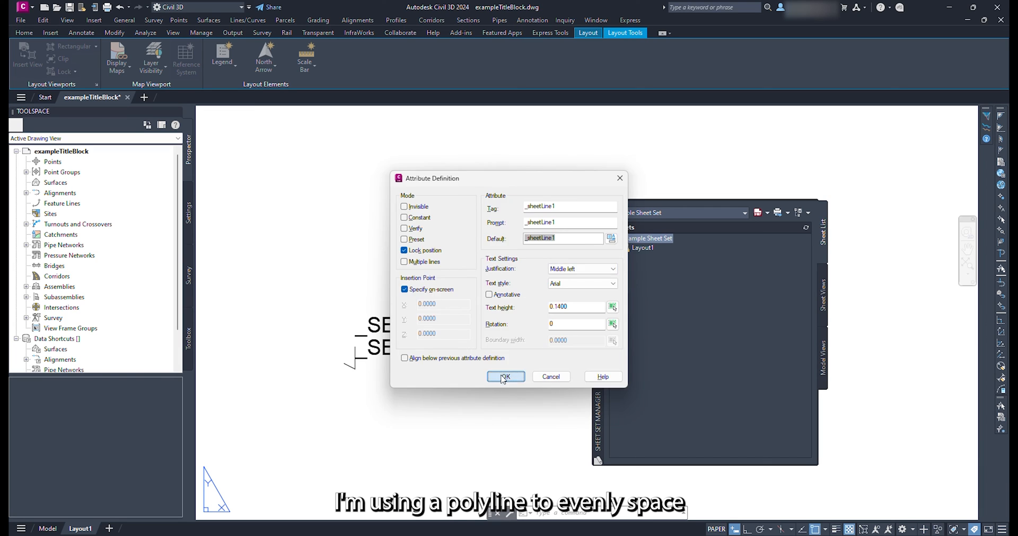
left_click(504, 377)
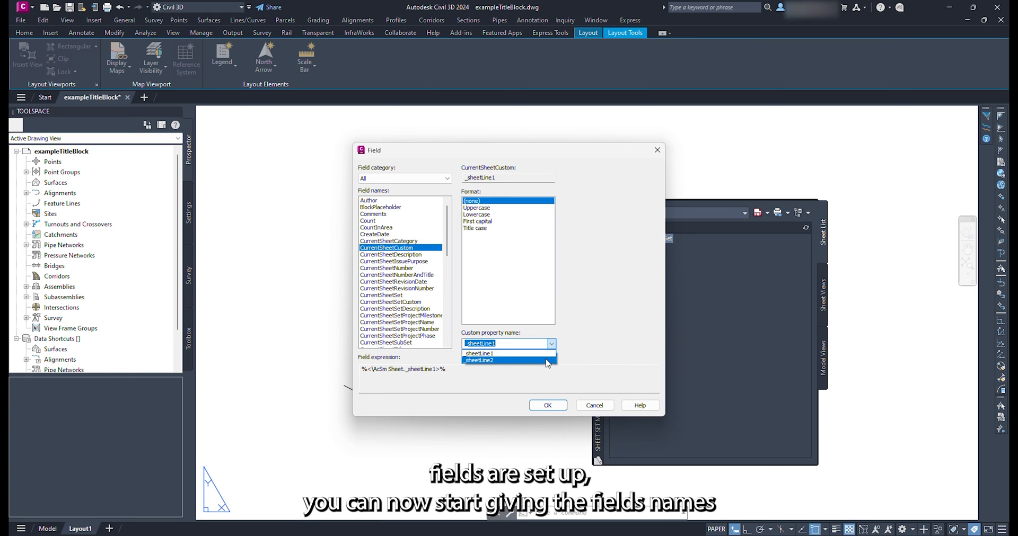
left_click(547, 405)
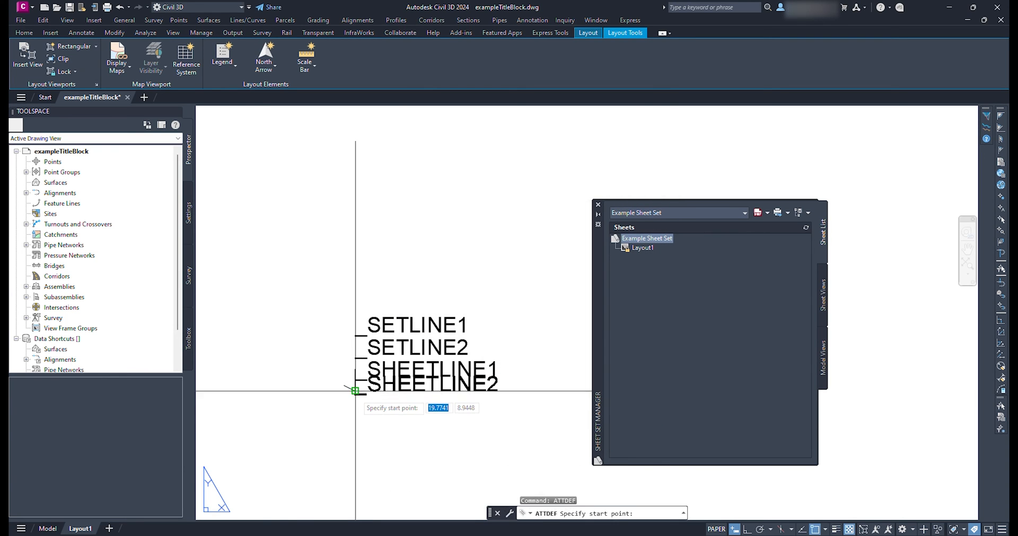
Step: Set Example Sheet Set's _setLine1/_setLine2 values to Did this and Work?
right_click(646, 239)
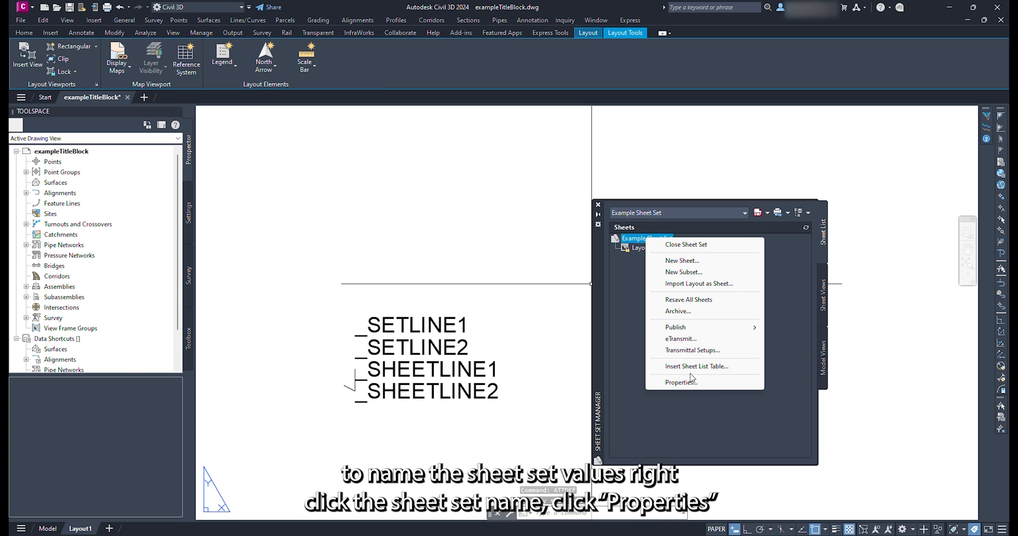
left_click(681, 381)
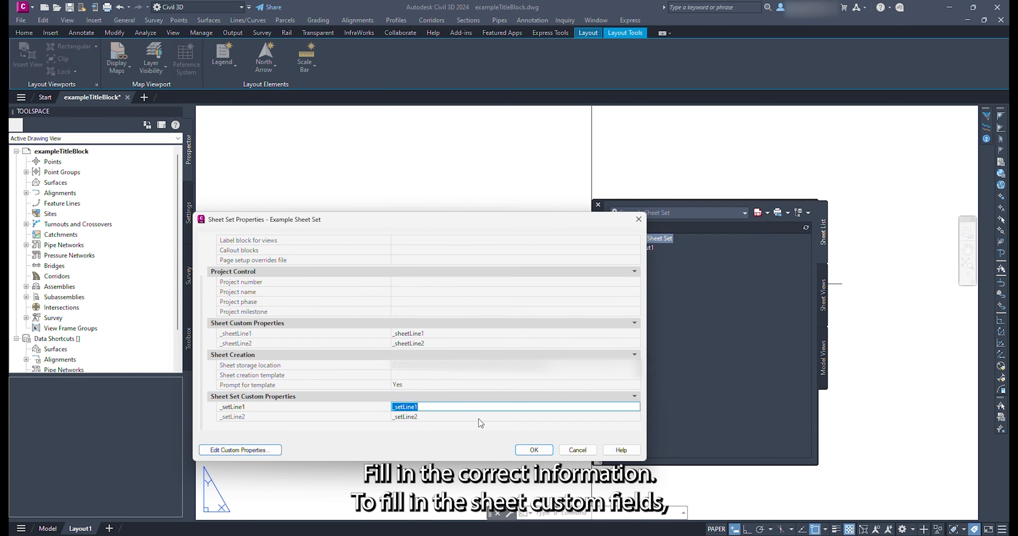
type("Did this")
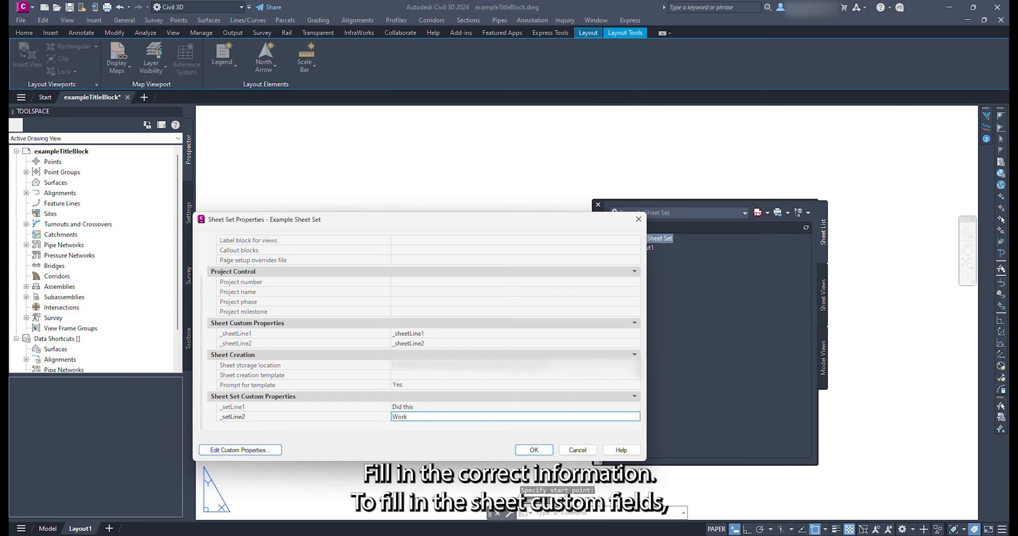
left_click(533, 450)
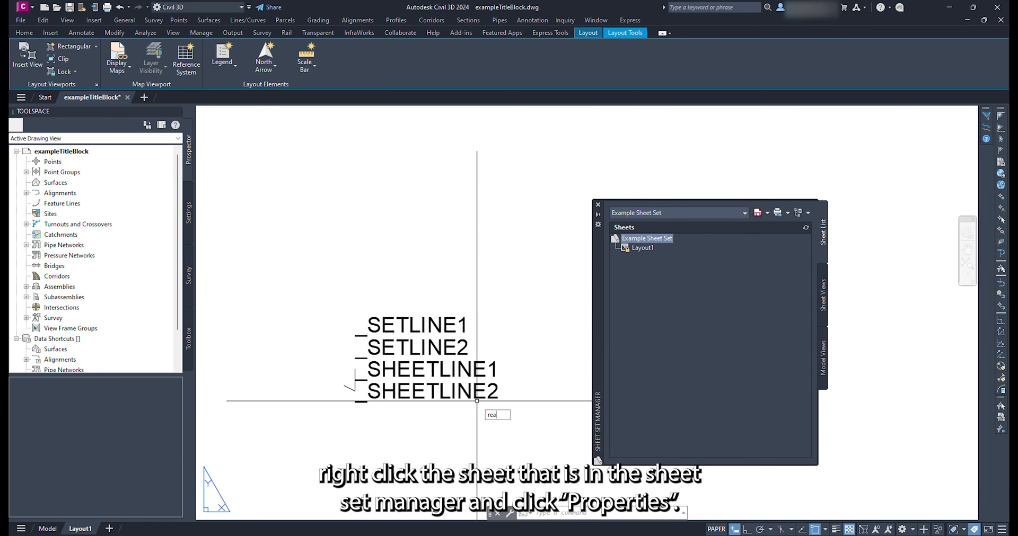
Step: Set sheet Layout1's _sheetLine1/_sheetLine2 values to How about and this?
right_click(641, 248)
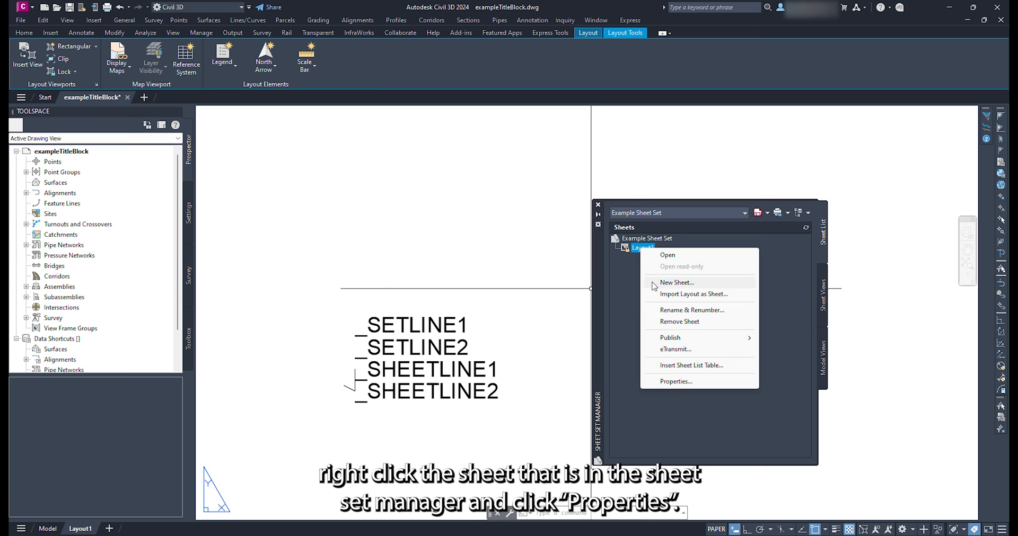
left_click(676, 381)
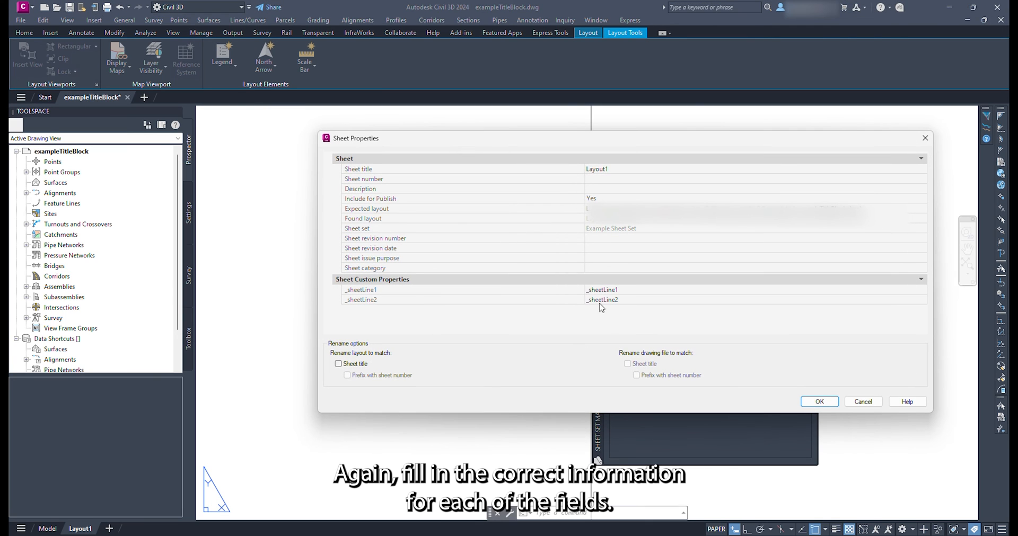
type("How")
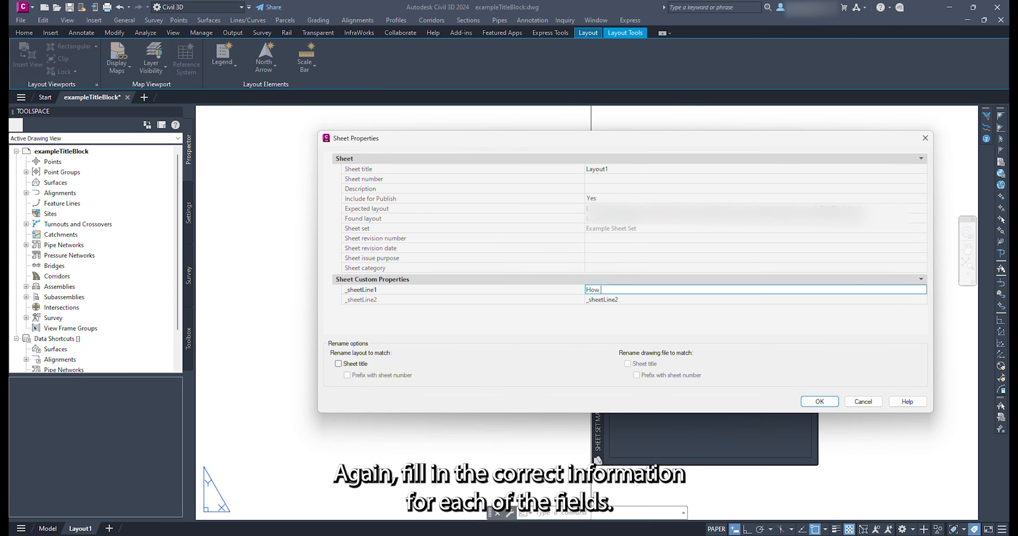
type("A")
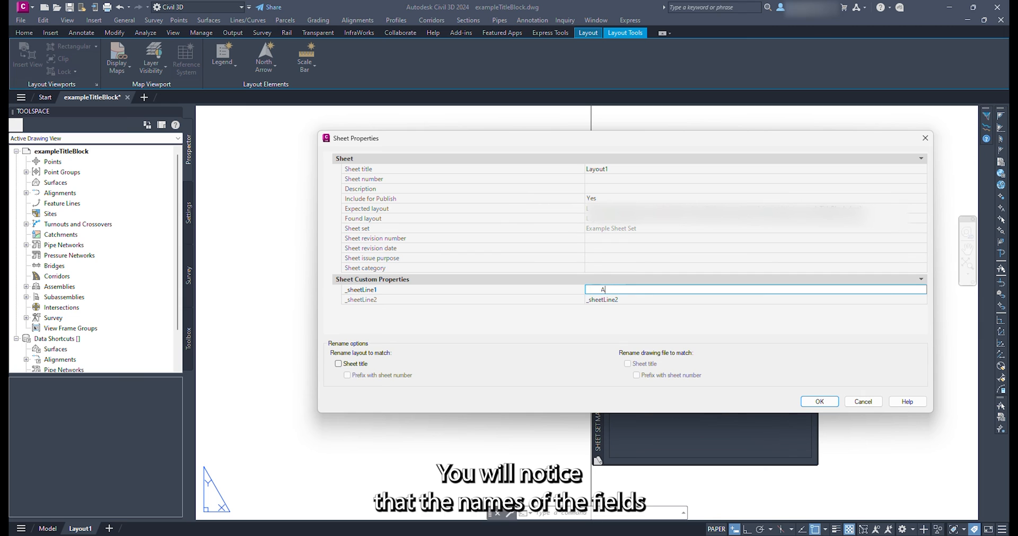
type("How about")
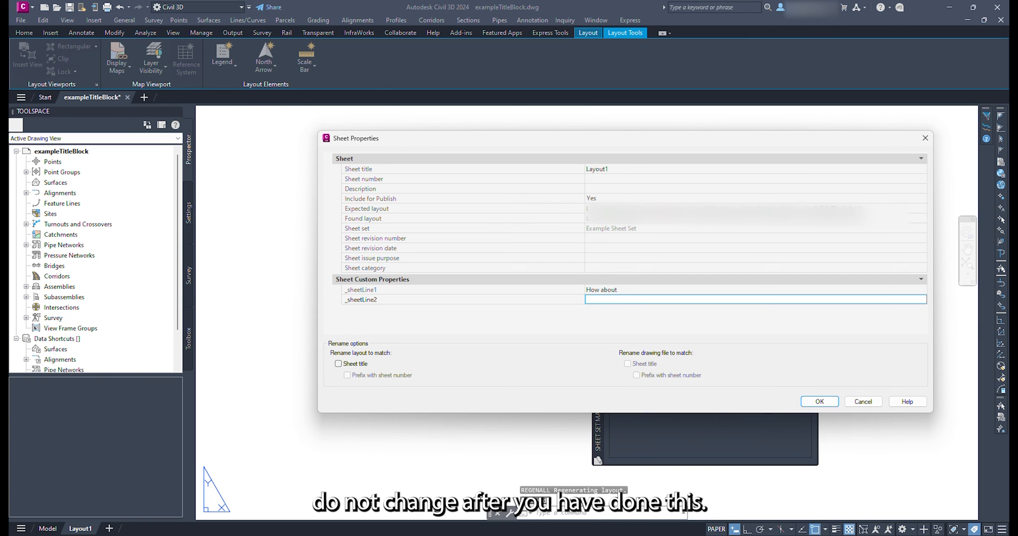
type("this?")
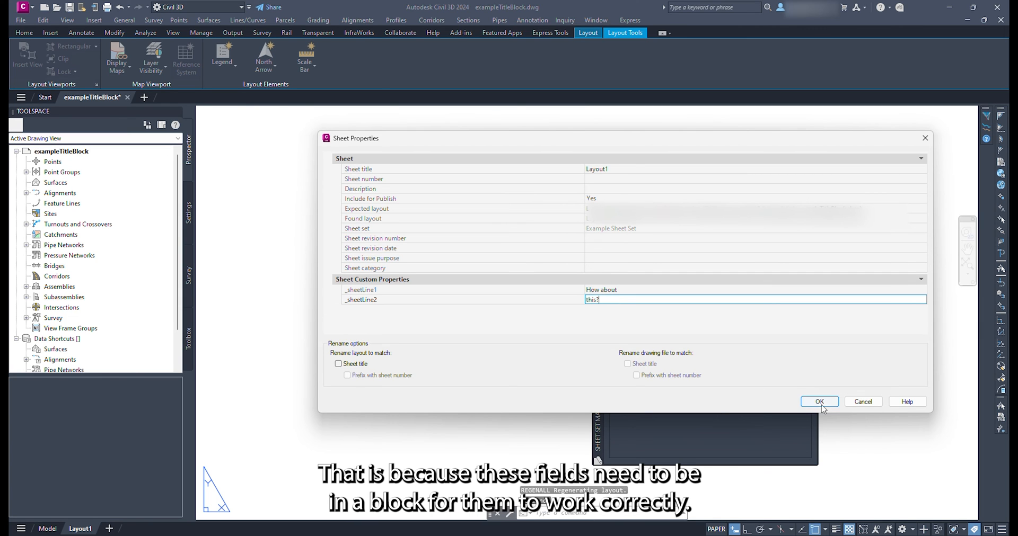
left_click(819, 402)
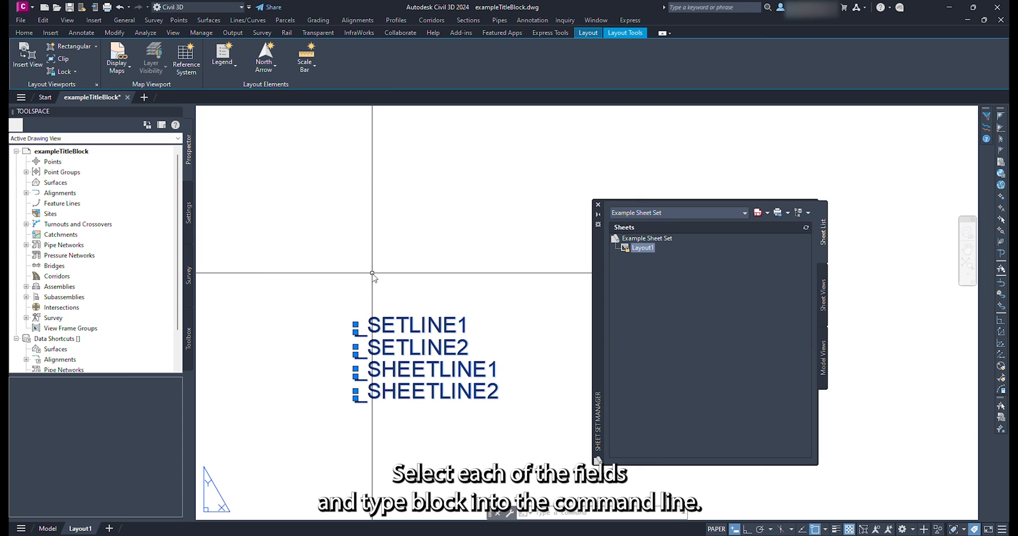
Step: Turn the four attribute fields into a block named _titleText showing the resolved property values
type("BLOCK")
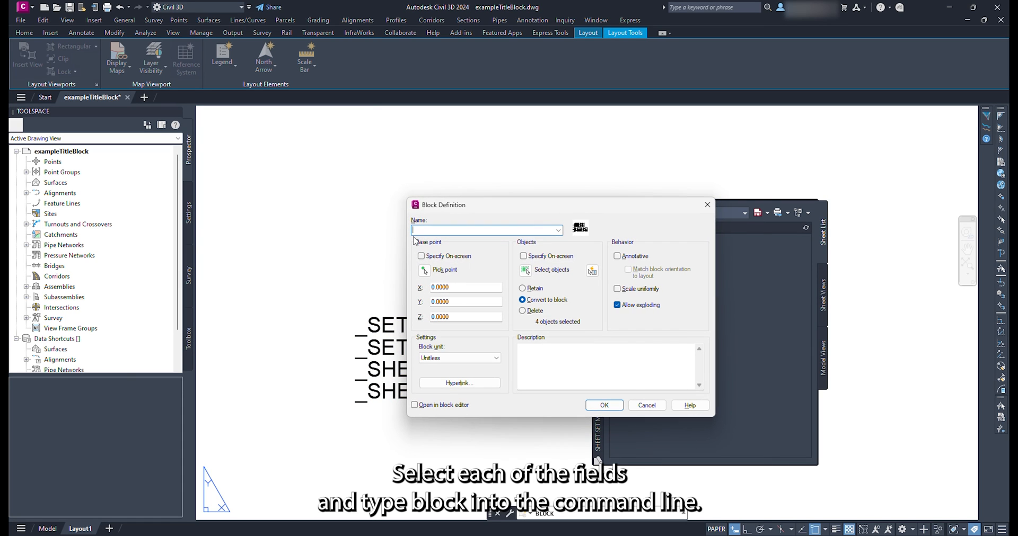
type("_titleText")
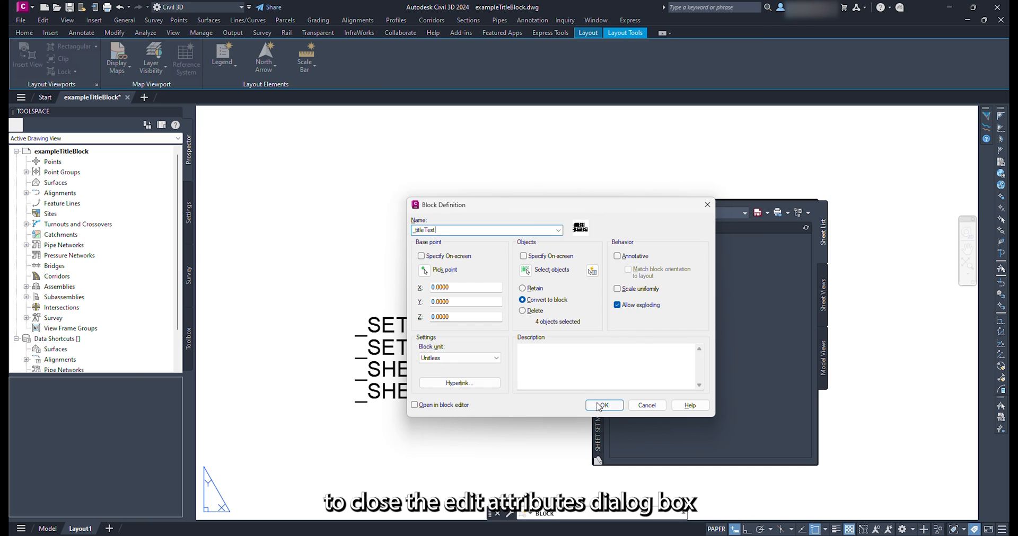
left_click(603, 405)
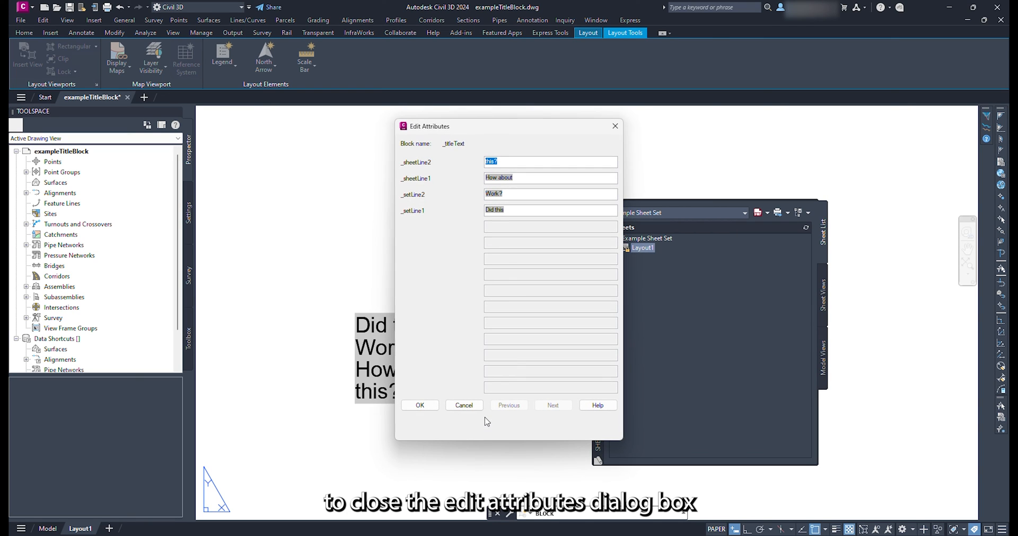
left_click(420, 405)
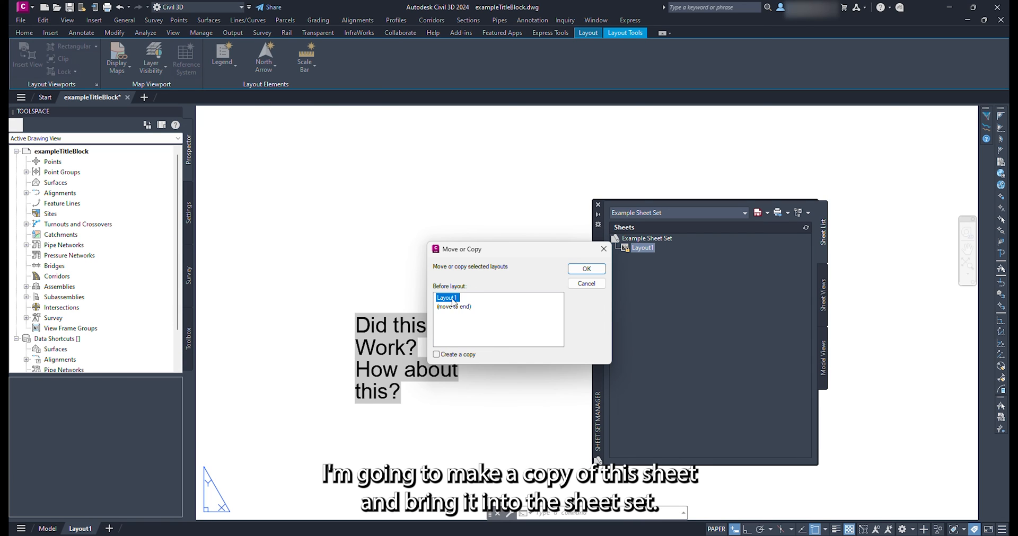
Step: Add copied sheet Layout1 (2) and make Layout1's per-sheet lines read Each sheet / controls these lines
left_click(585, 269)
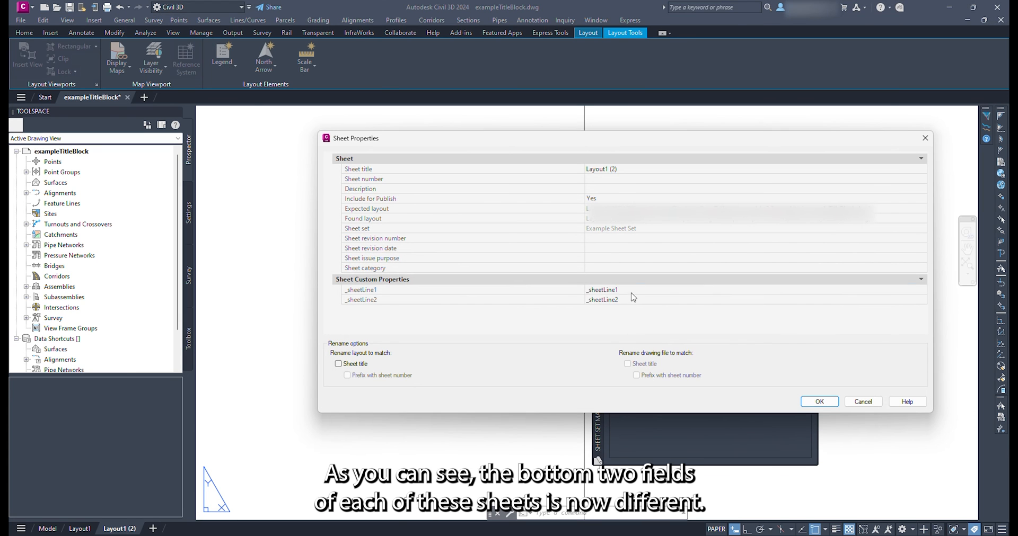
left_click(818, 402)
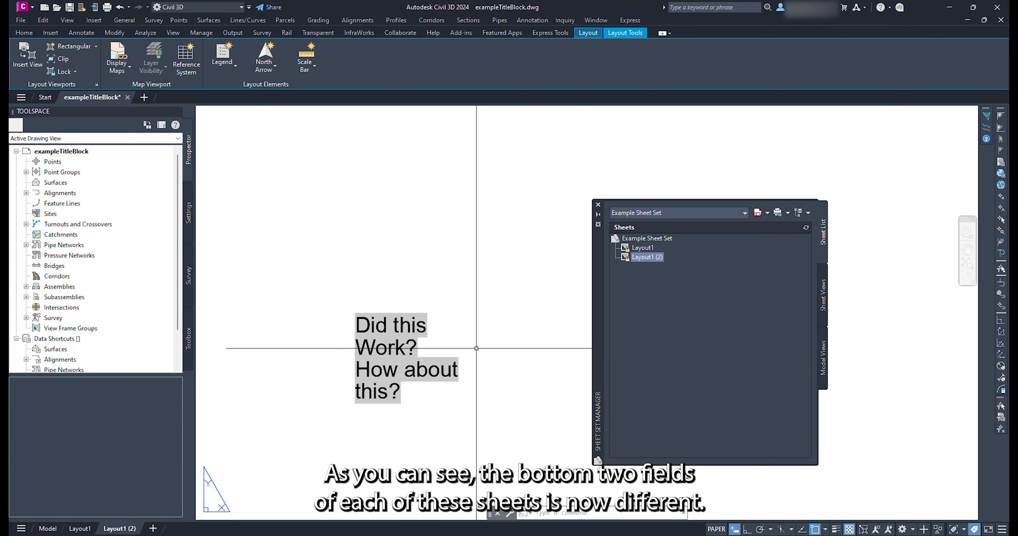
left_click(640, 247)
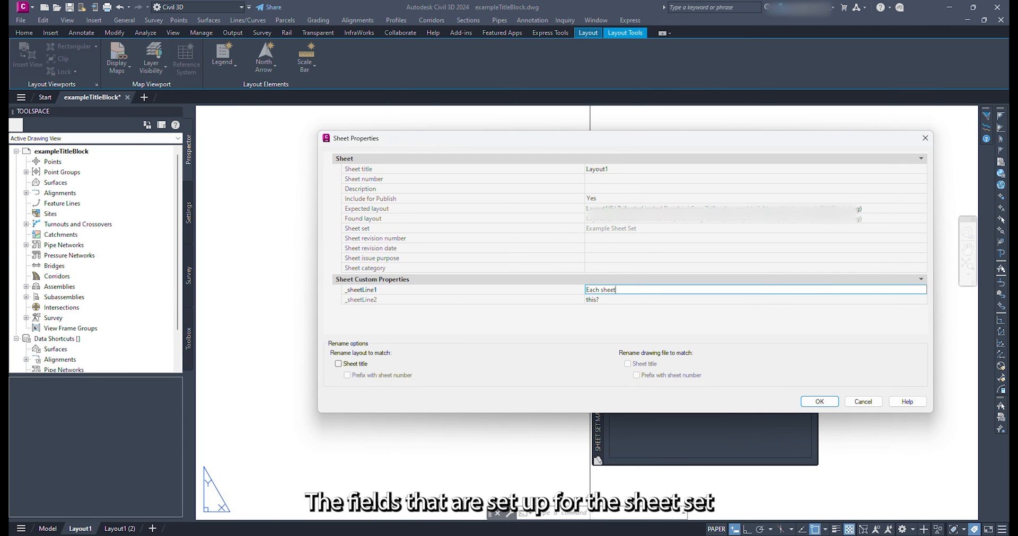
type("controls these lines")
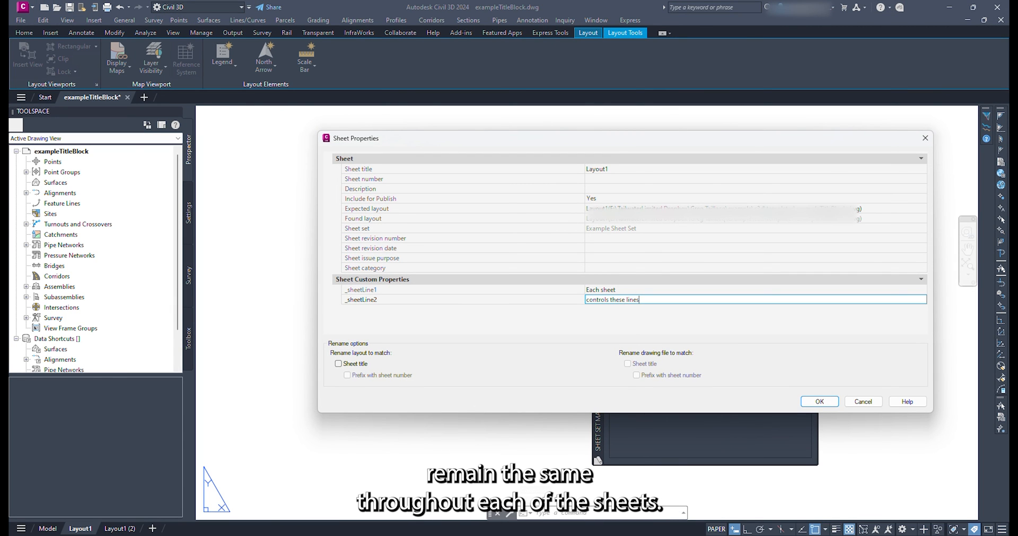
right_click(646, 238)
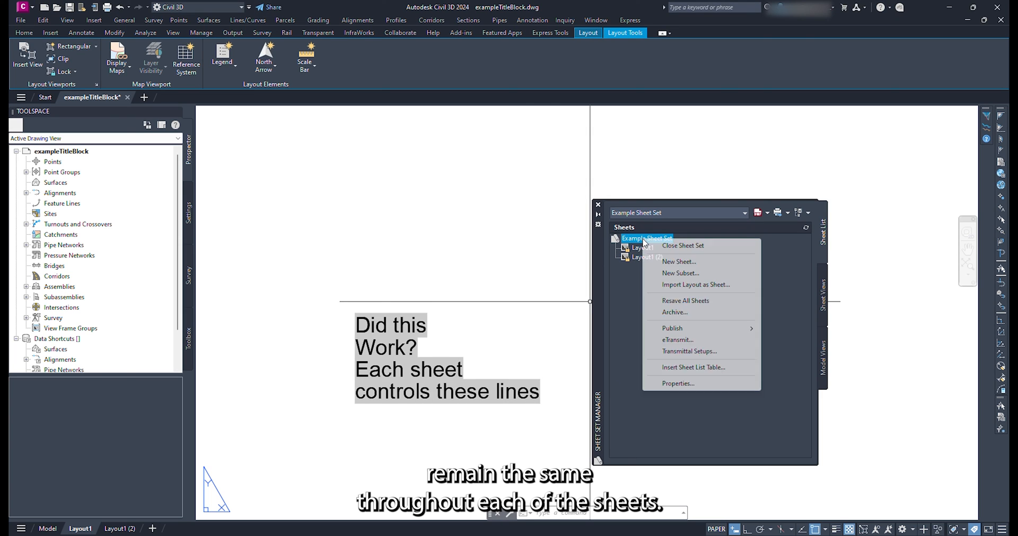
left_click(677, 383)
type("are the same across the")
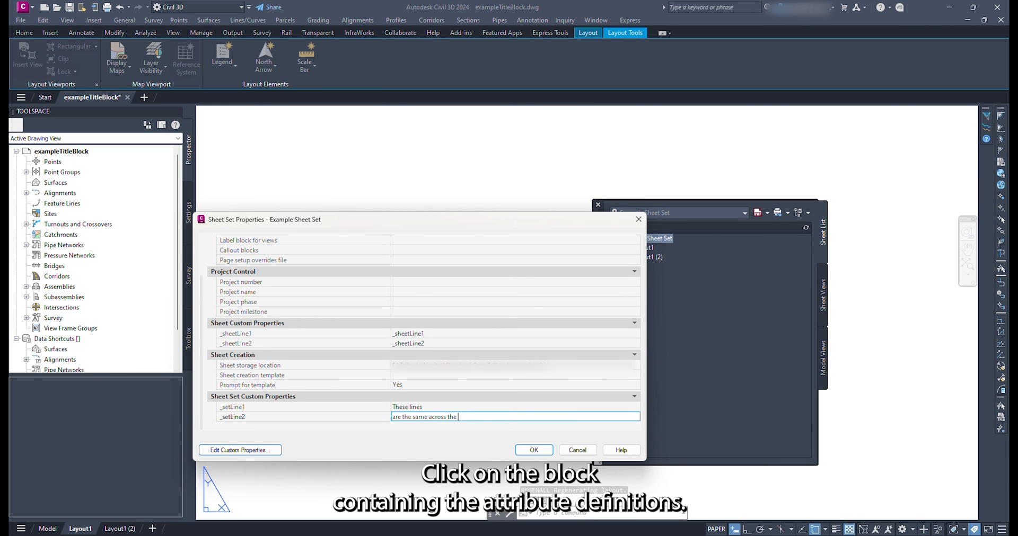
Step: Set set-wide lines to These lines / are the same across the set, delete one field in _titleText and ATTSYNC it
left_click(534, 450)
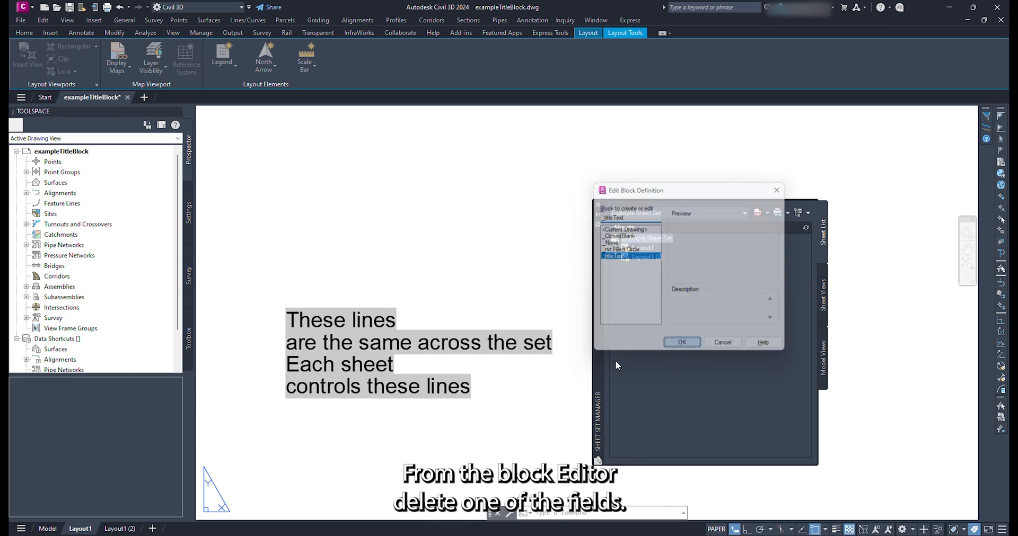
left_click(681, 342)
type("ATTSYNC")
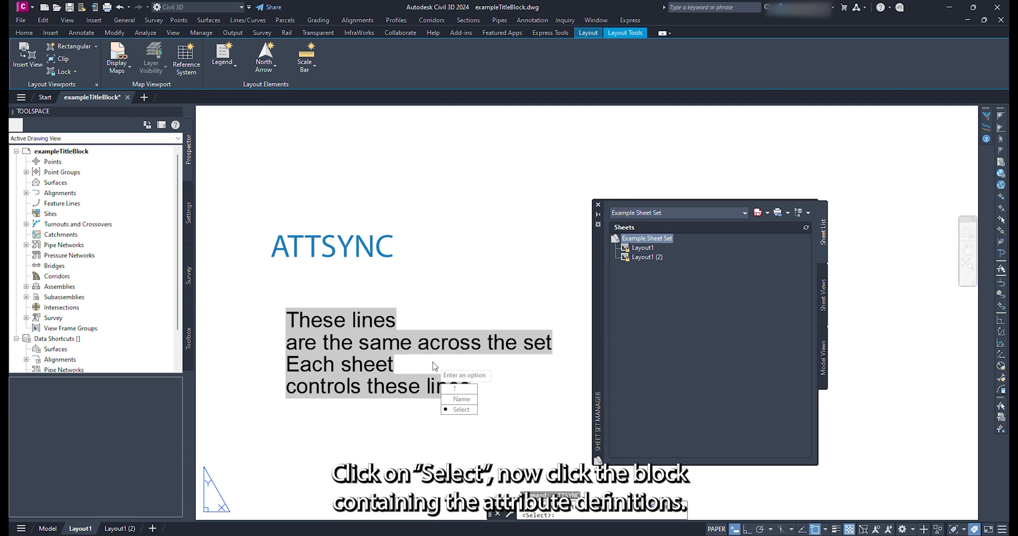
left_click(461, 410)
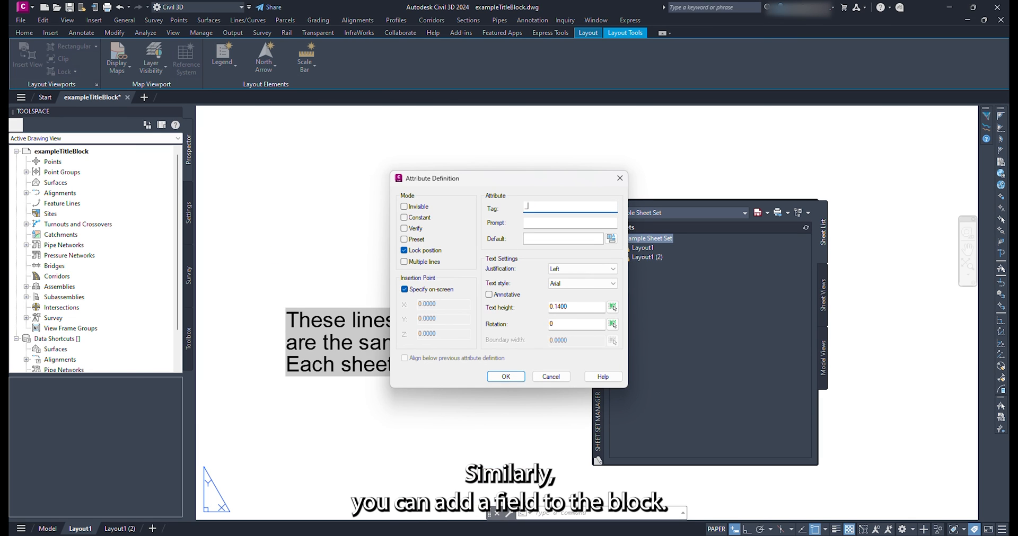
Step: Re-add attribute _sheetLine1 with a CurrentSheetCustom field to _titleText and synchronise the block
type("_sheetLine1")
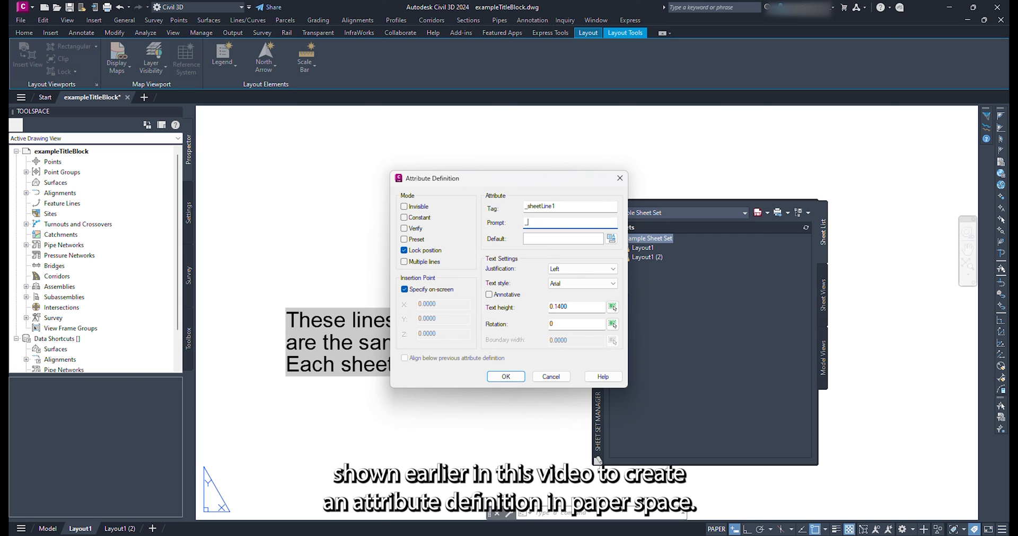
left_click(505, 376)
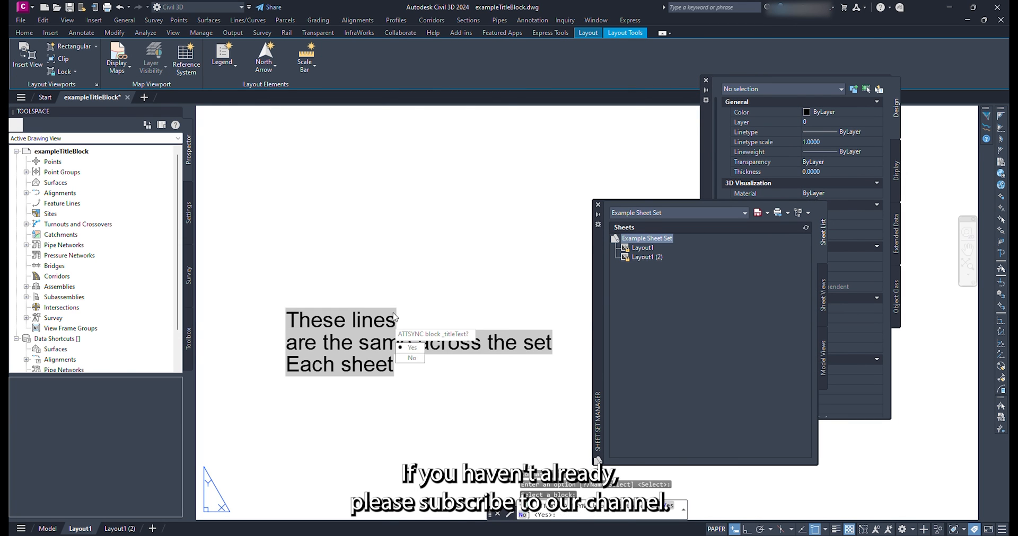
left_click(411, 348)
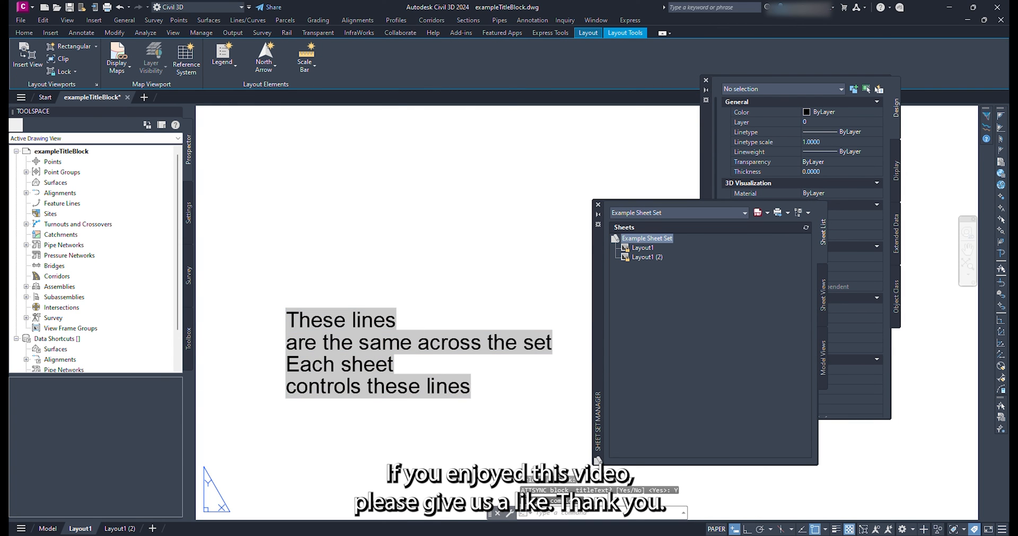